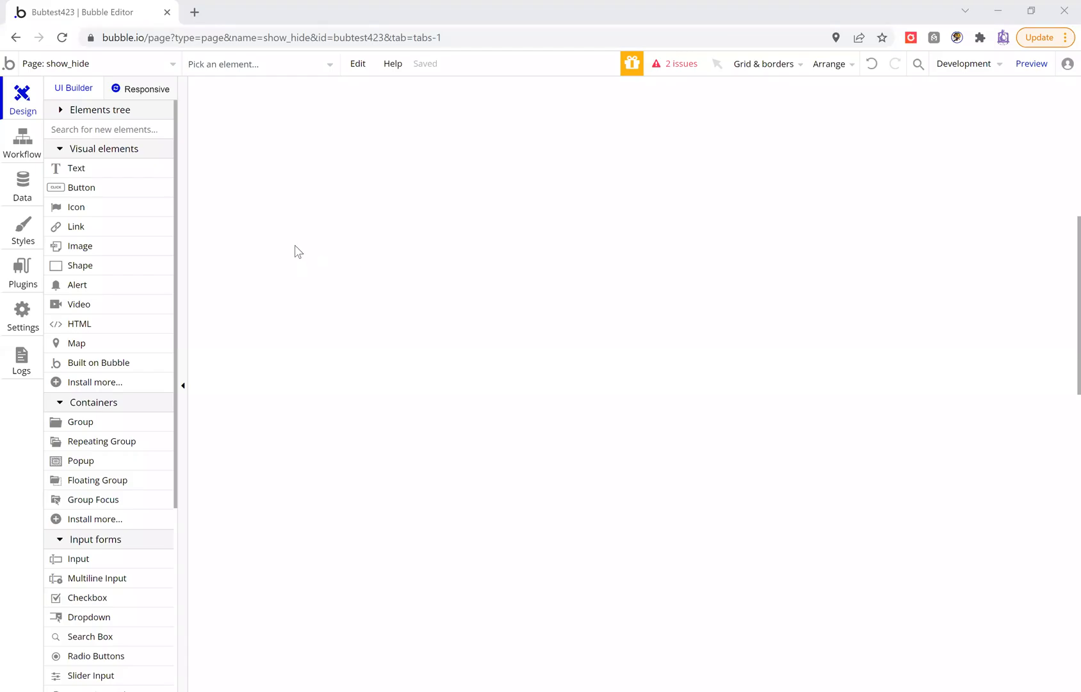
{"action": "mouse_move", "coordinate": [83, 176]}
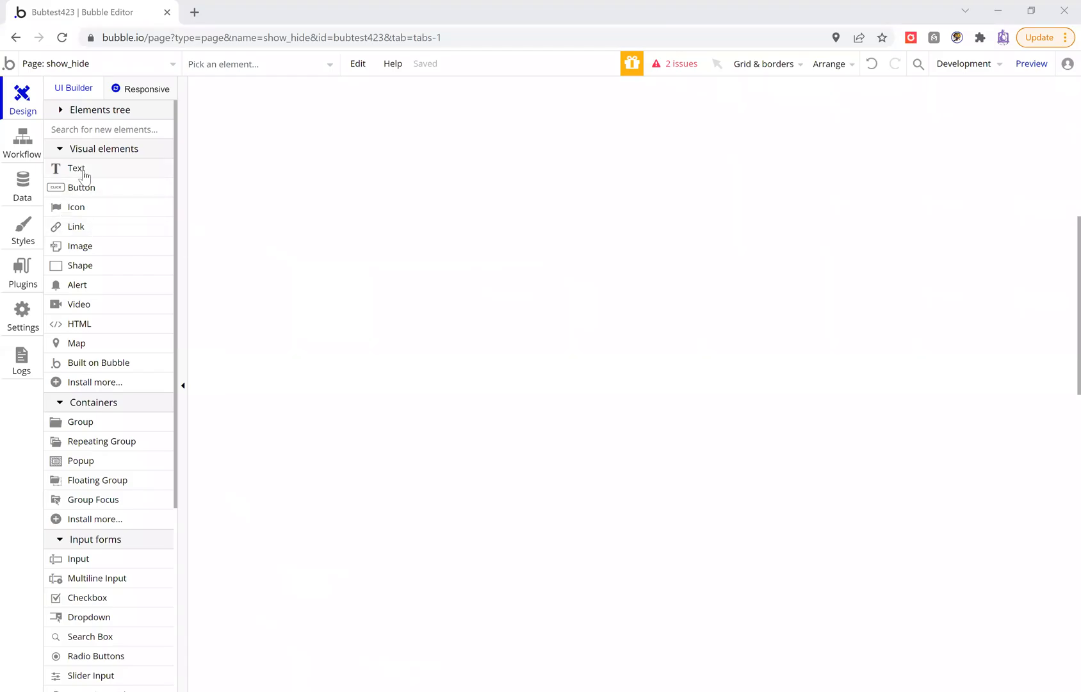
{"action": "mouse_move", "coordinate": [77, 168]}
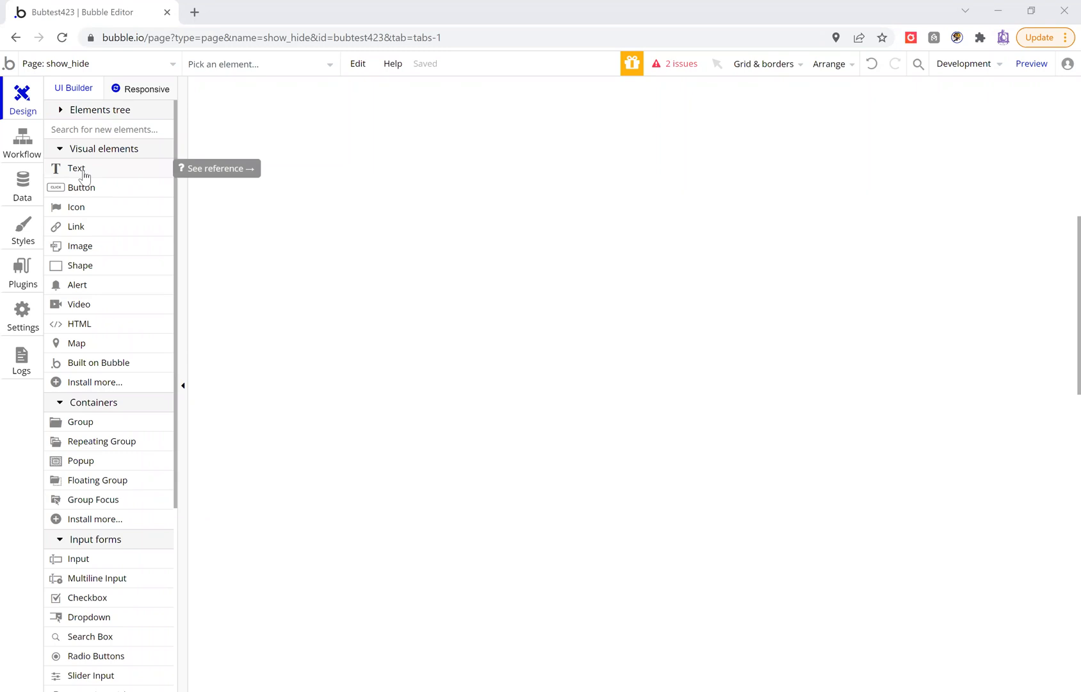
{"action": "mouse_move", "coordinate": [86, 175]}
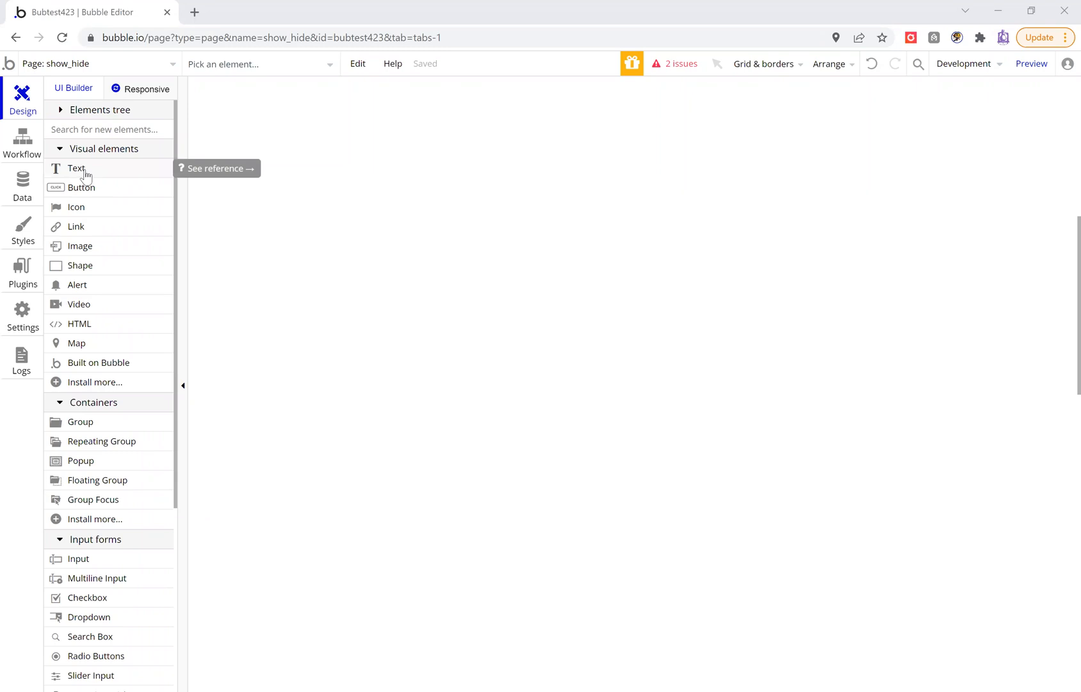
{"action": "mouse_move", "coordinate": [70, 173]}
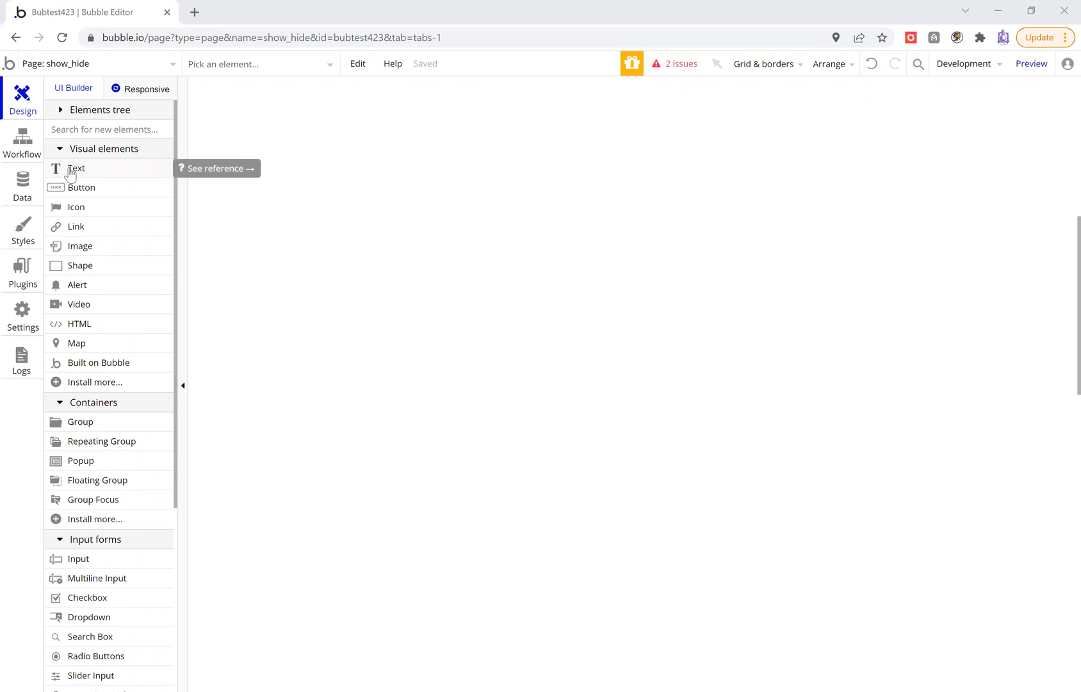
{"action": "mouse_move", "coordinate": [281, 306]}
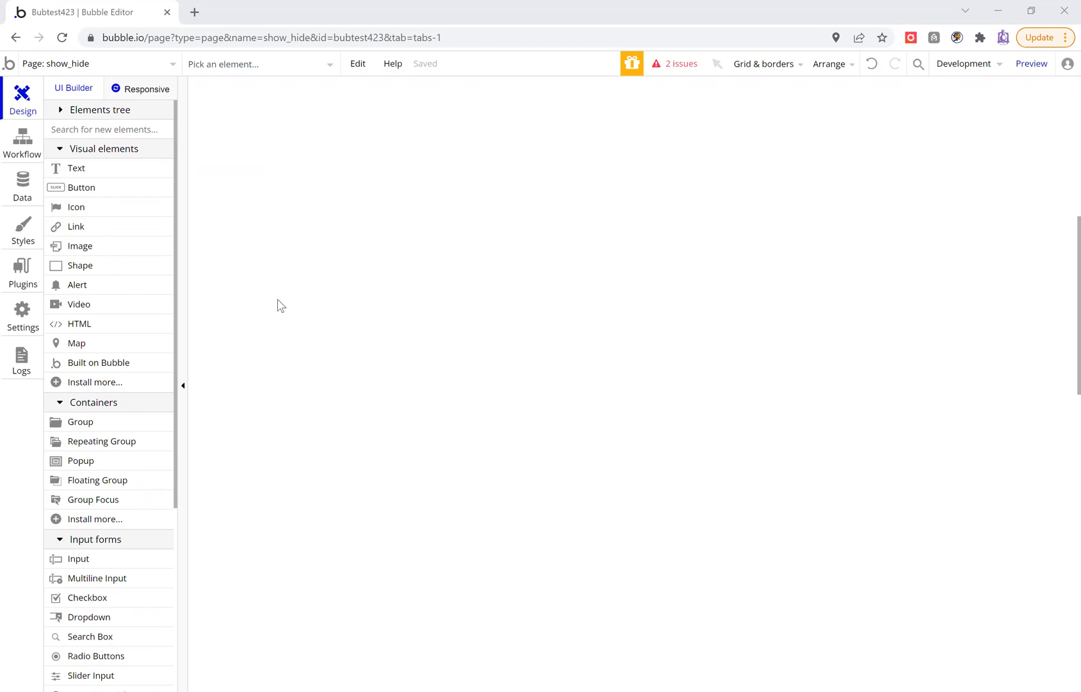
{"action": "mouse_move", "coordinate": [260, 310]}
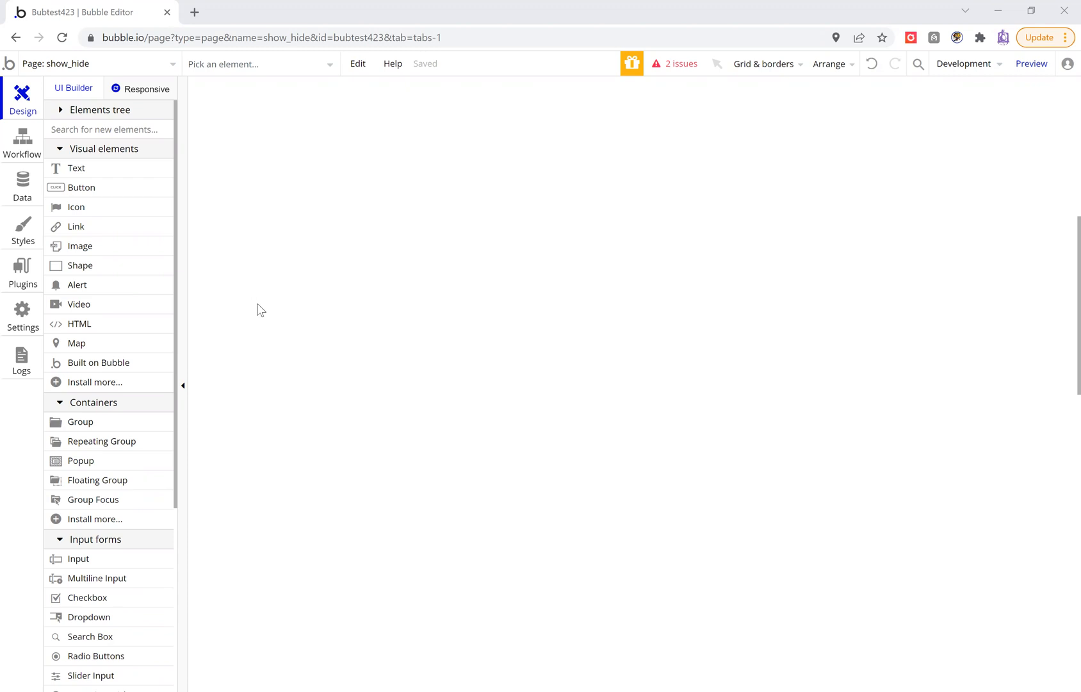
{"action": "mouse_move", "coordinate": [257, 307]}
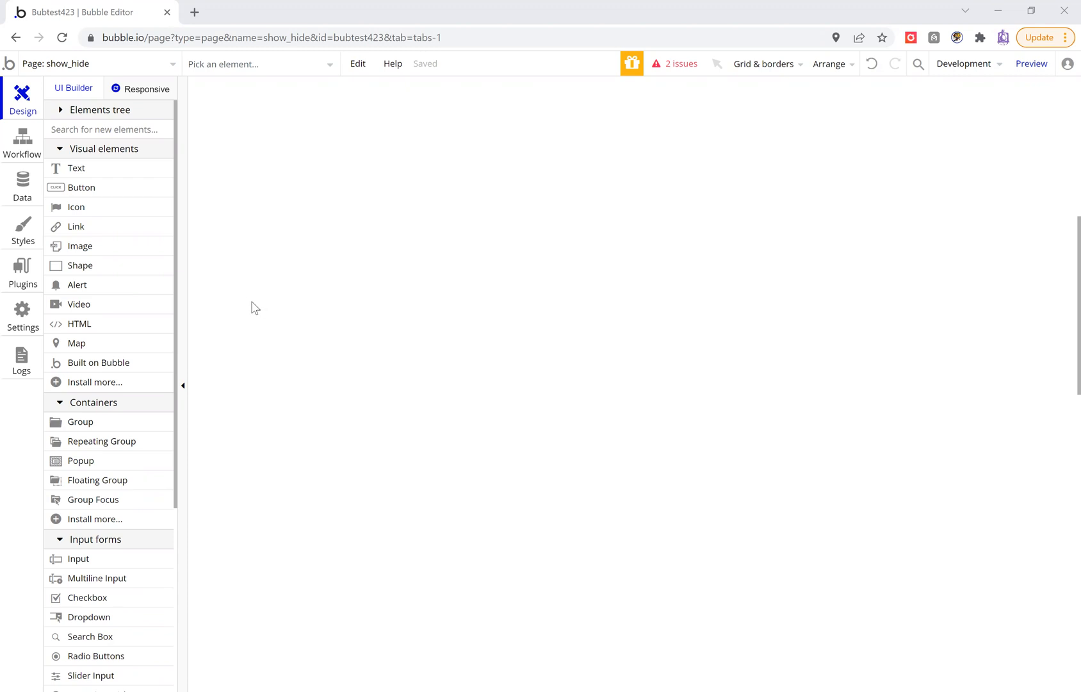
{"action": "mouse_move", "coordinate": [231, 299]}
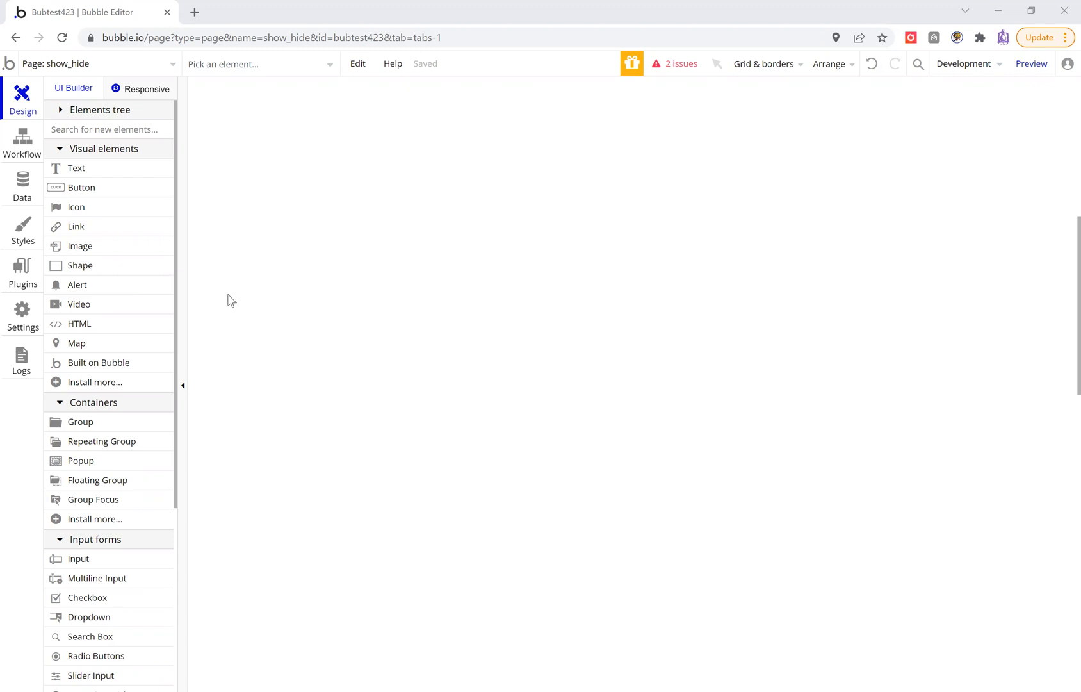
{"action": "mouse_move", "coordinate": [75, 230]}
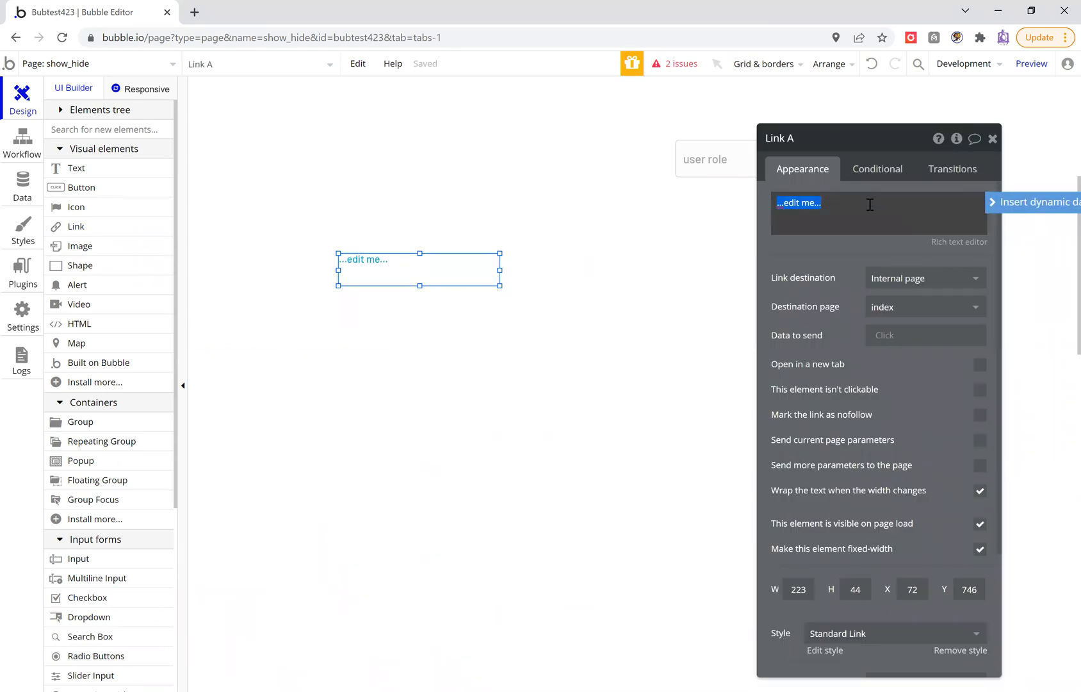
Enter the link text 'CLICK ON THIS LINK TO OPEN IN A NEW TAB'
{"action": "type", "text": "CLICK"}
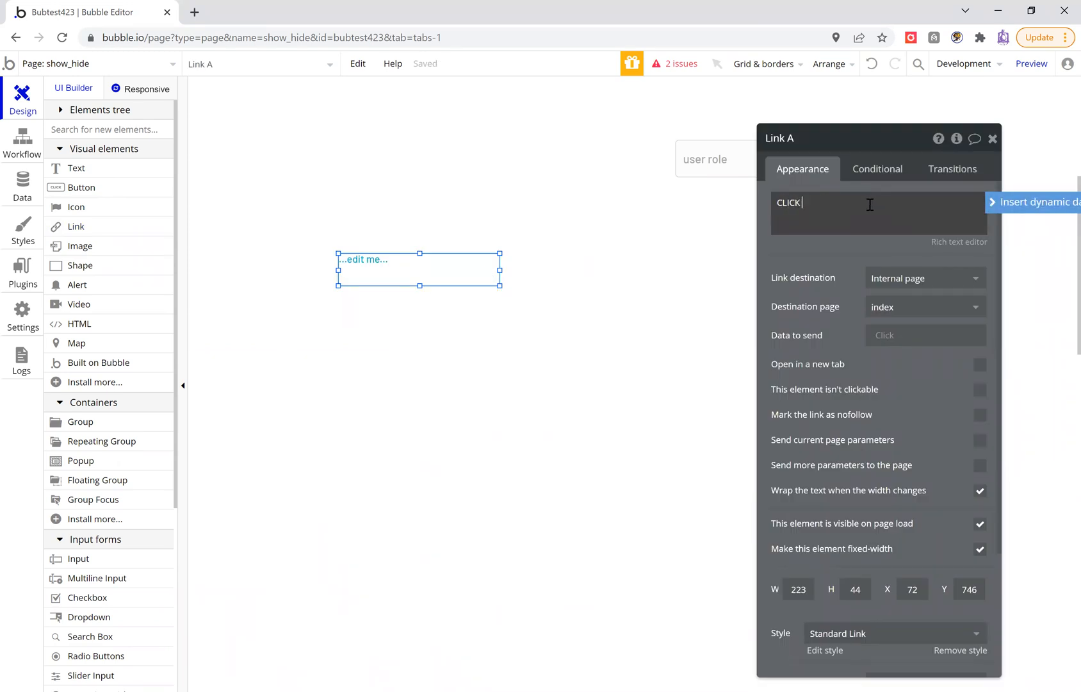
{"action": "type", "text": "ON THIS LINK"}
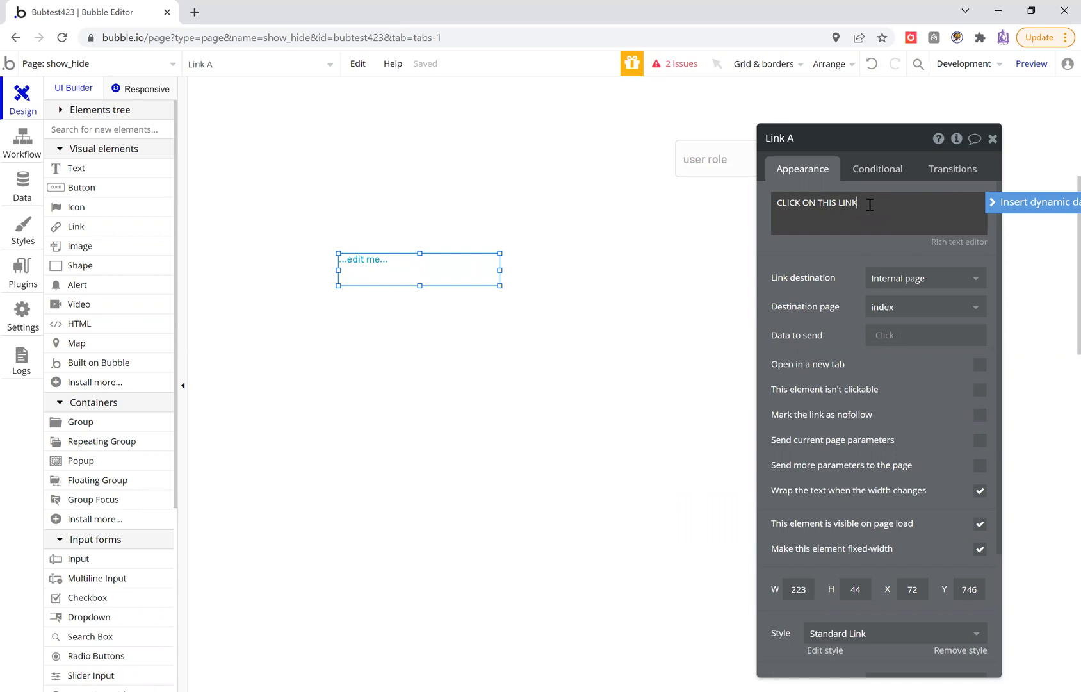
{"action": "type", "text": "TO OPEN IN A"}
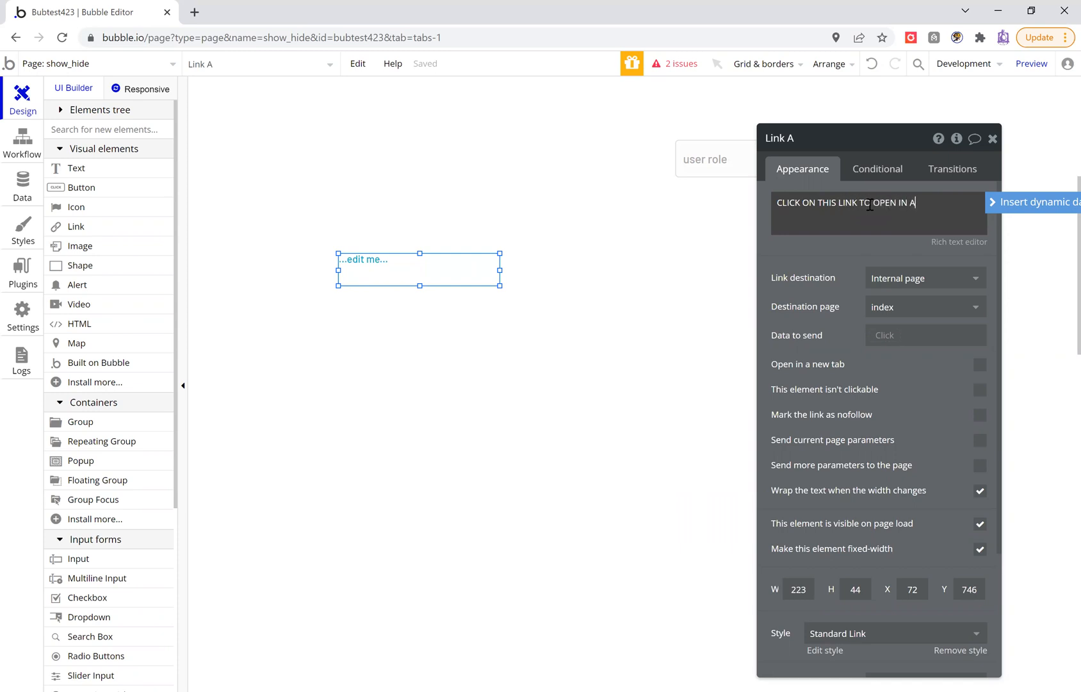
{"action": "type", "text": "NEW TAB"}
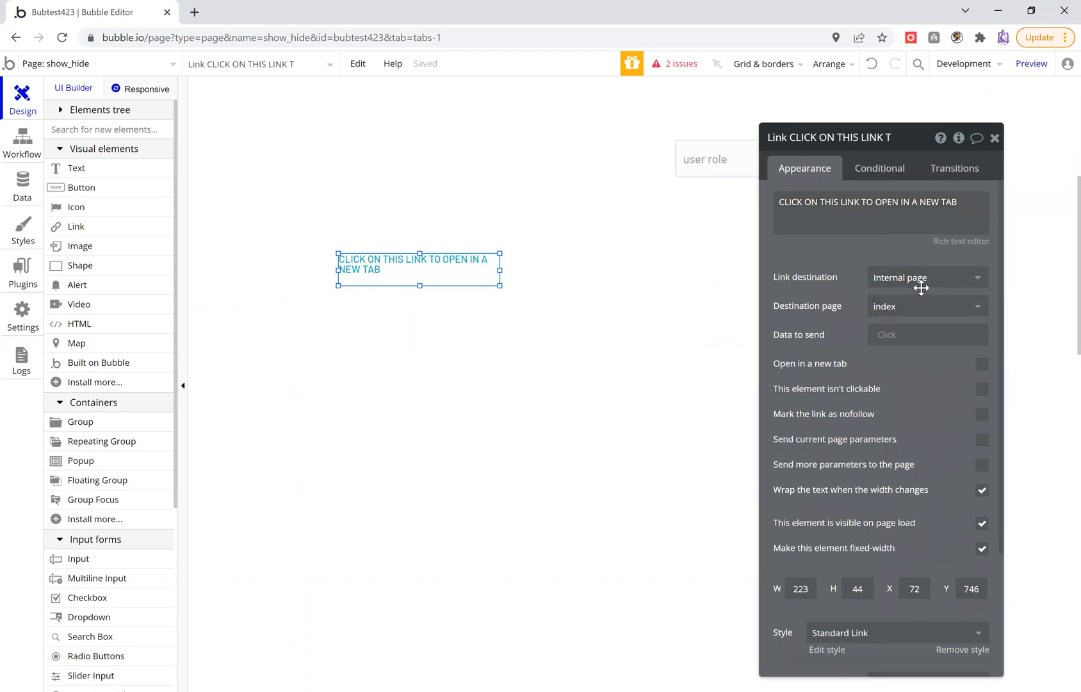
Explore the link's destination options, toggling between internal page and external URL
{"action": "left_click", "coordinate": [926, 306]}
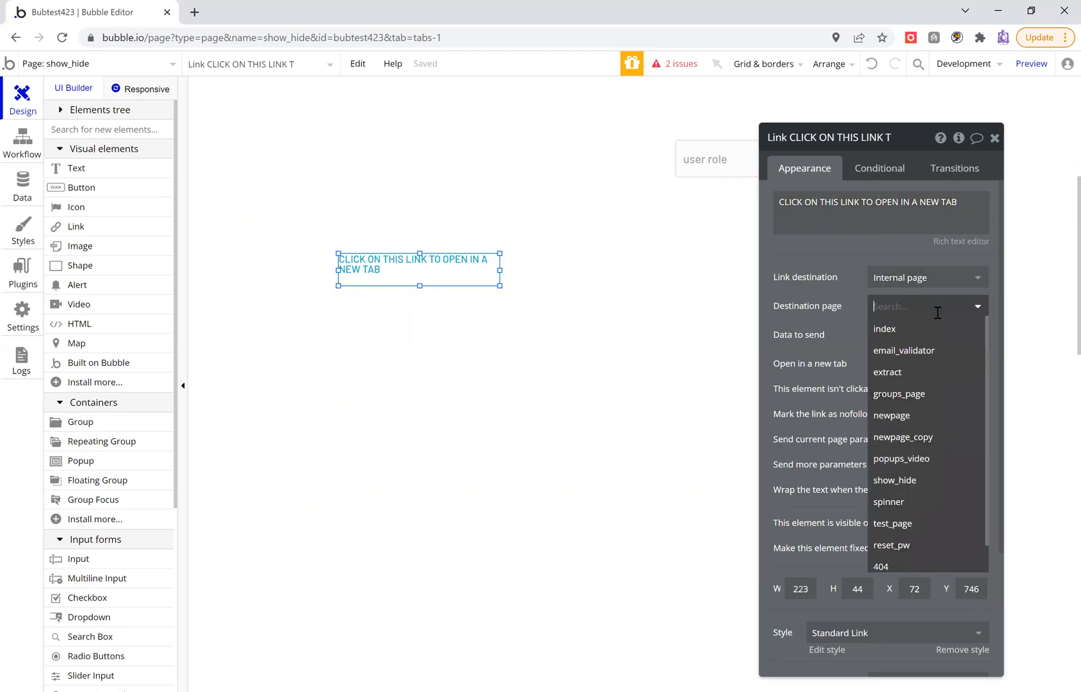
{"action": "left_click", "coordinate": [885, 329]}
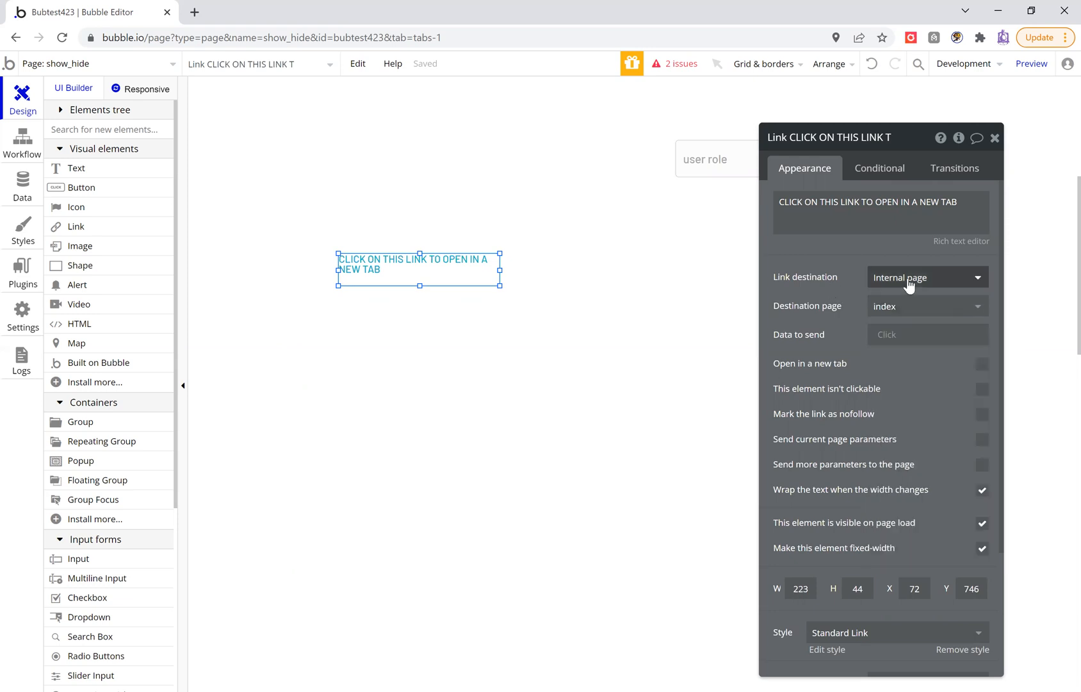
{"action": "left_click", "coordinate": [927, 277]}
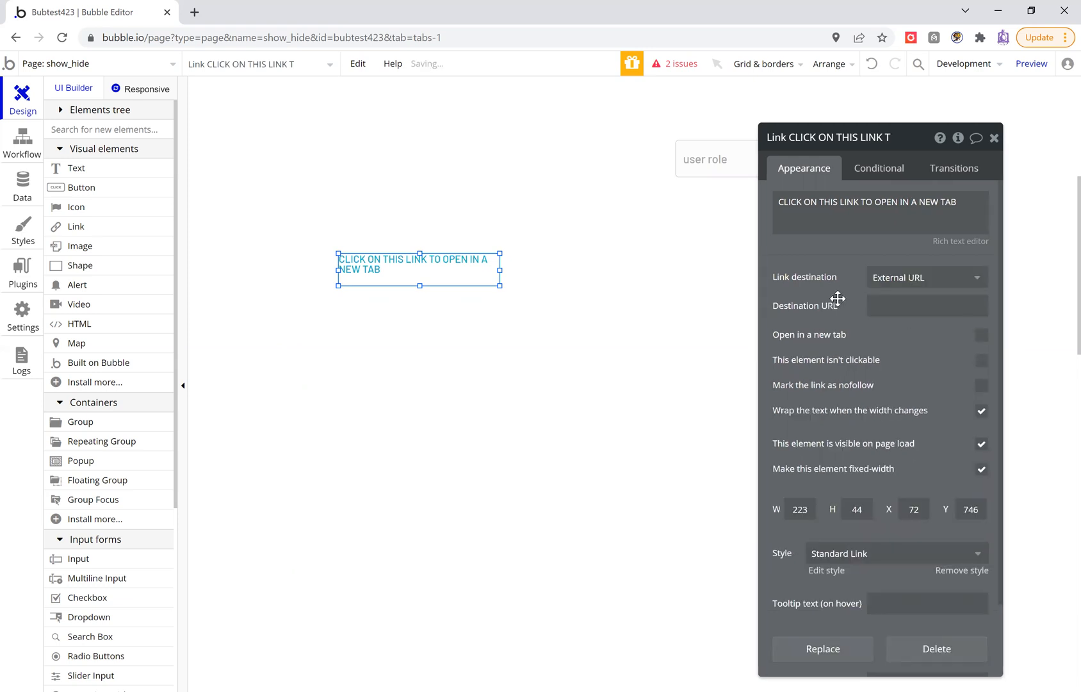
{"action": "left_click", "coordinate": [925, 276]}
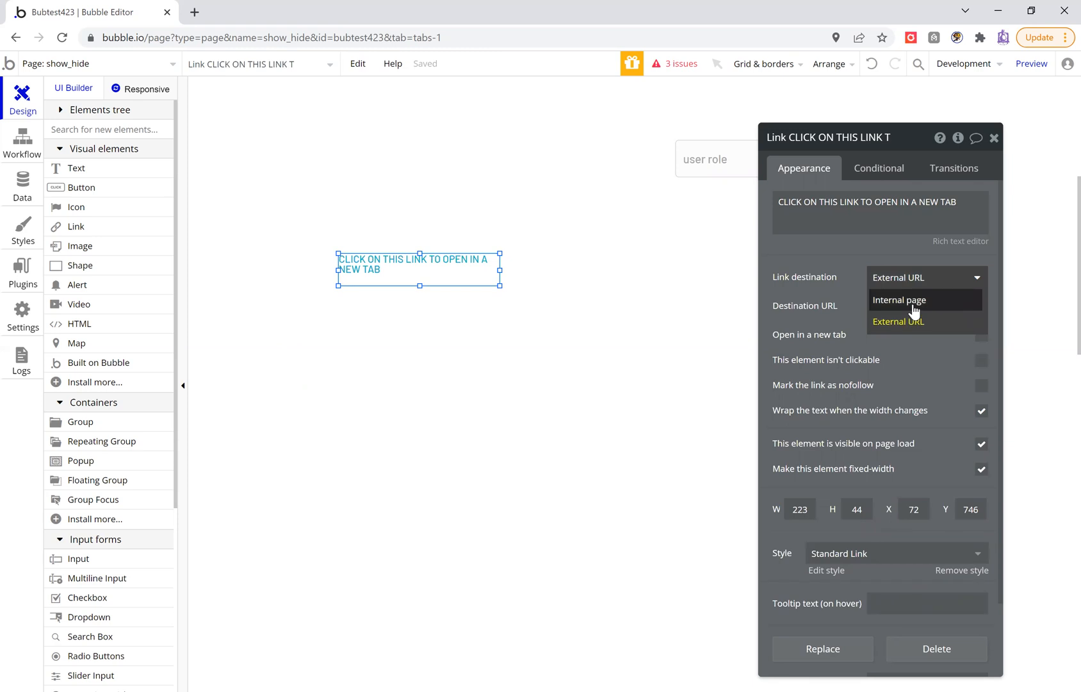
{"action": "left_click", "coordinate": [900, 300]}
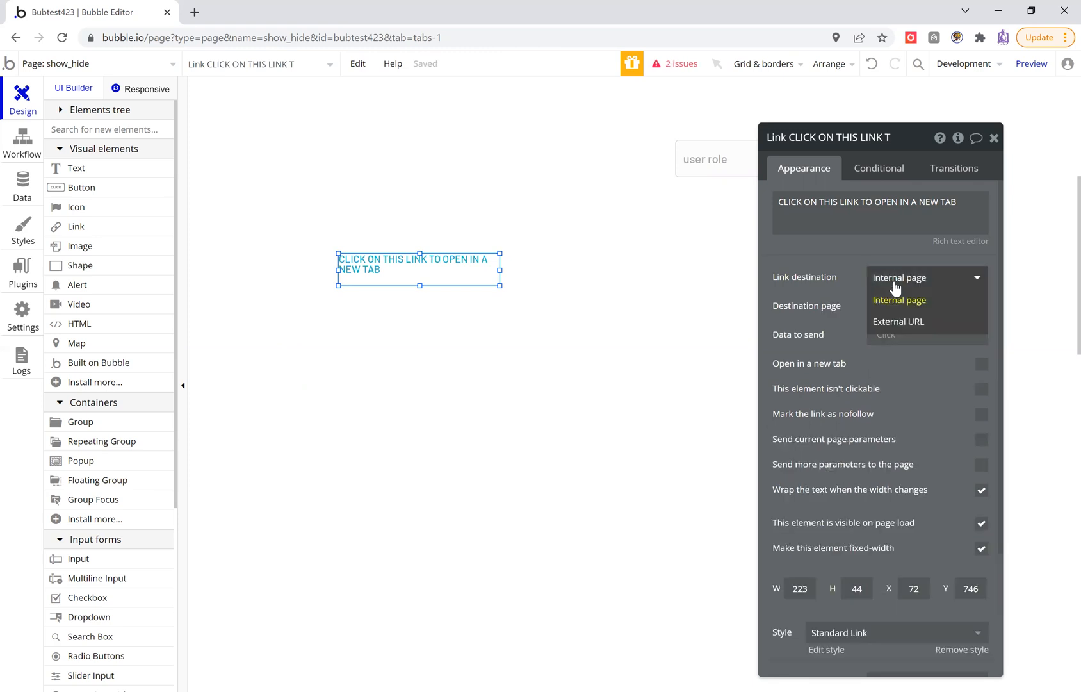
{"action": "left_click", "coordinate": [897, 322]}
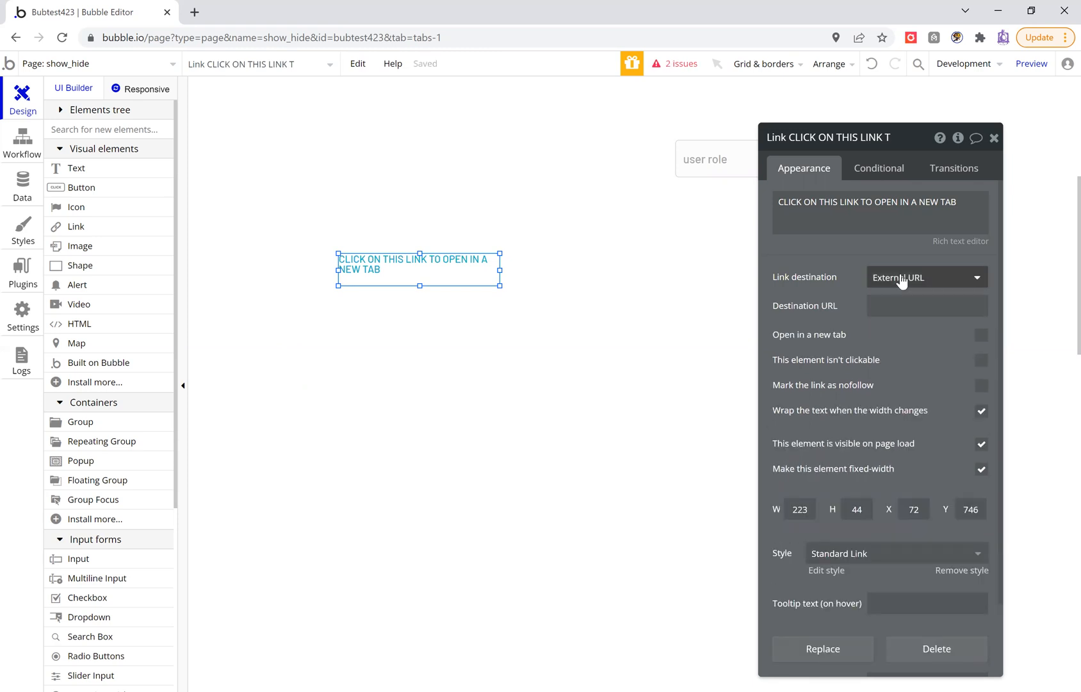
{"action": "left_click", "coordinate": [926, 276]}
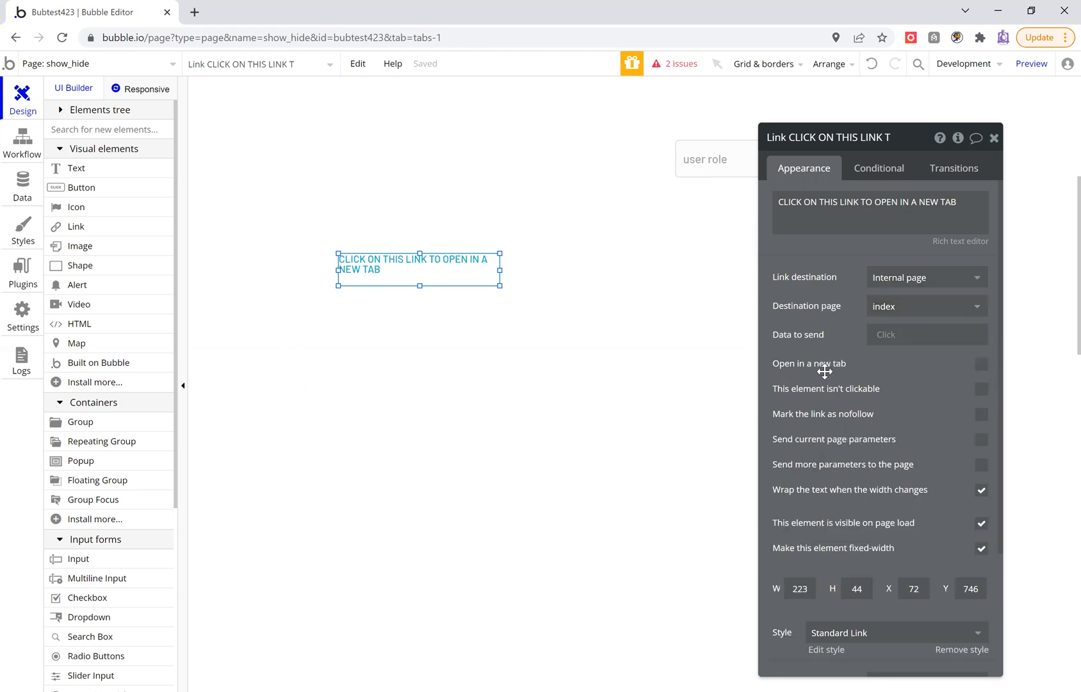
Turn on 'Open in a new tab' and settle the destination as an external URL
{"action": "left_click", "coordinate": [981, 364]}
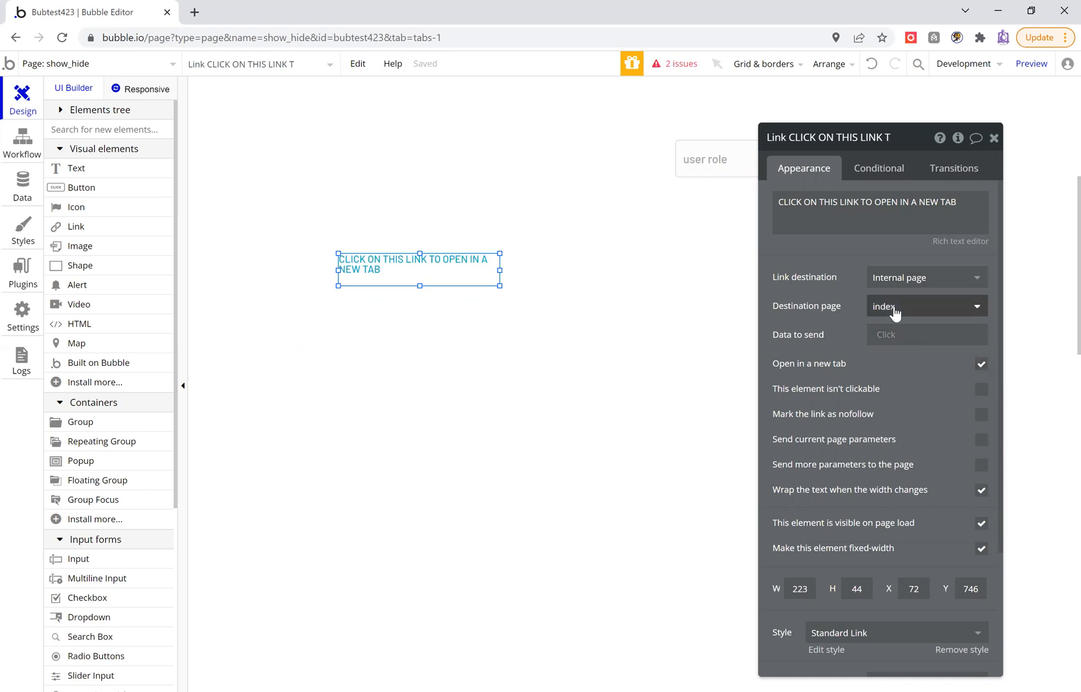
{"action": "left_click", "coordinate": [926, 306]}
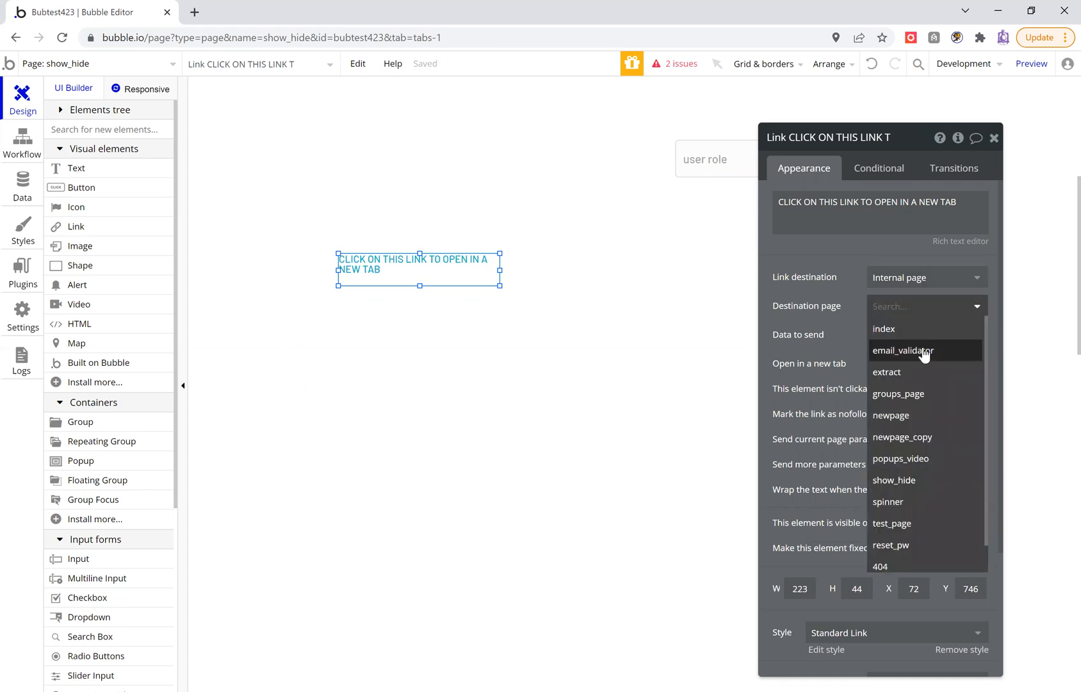
{"action": "left_click", "coordinate": [903, 350]}
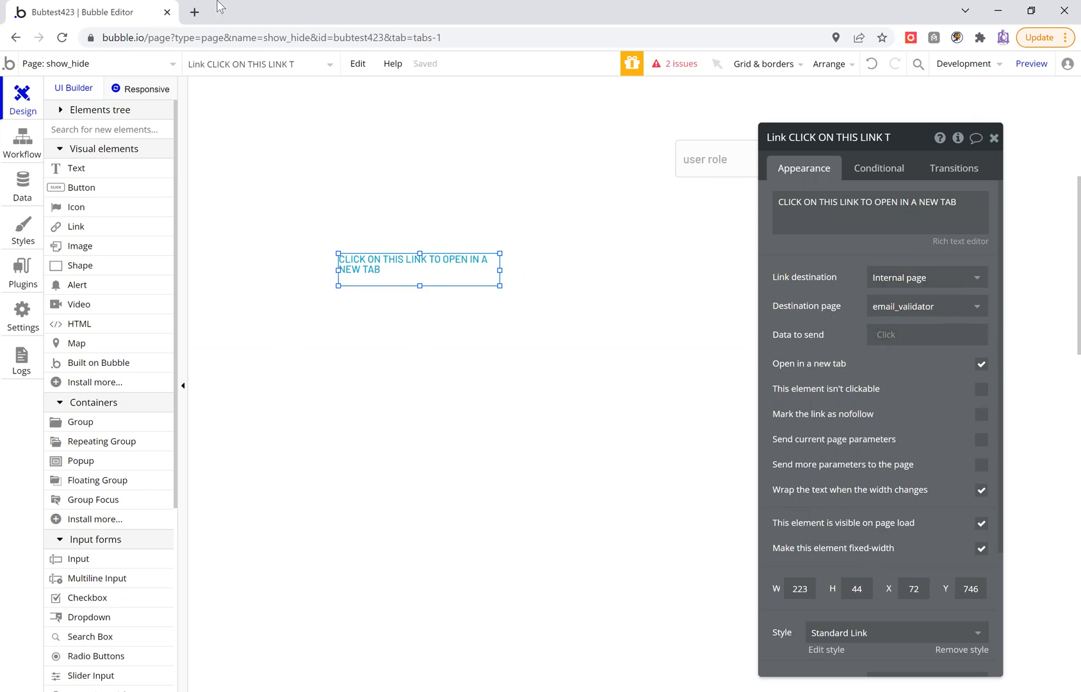
{"action": "mouse_move", "coordinate": [893, 292]}
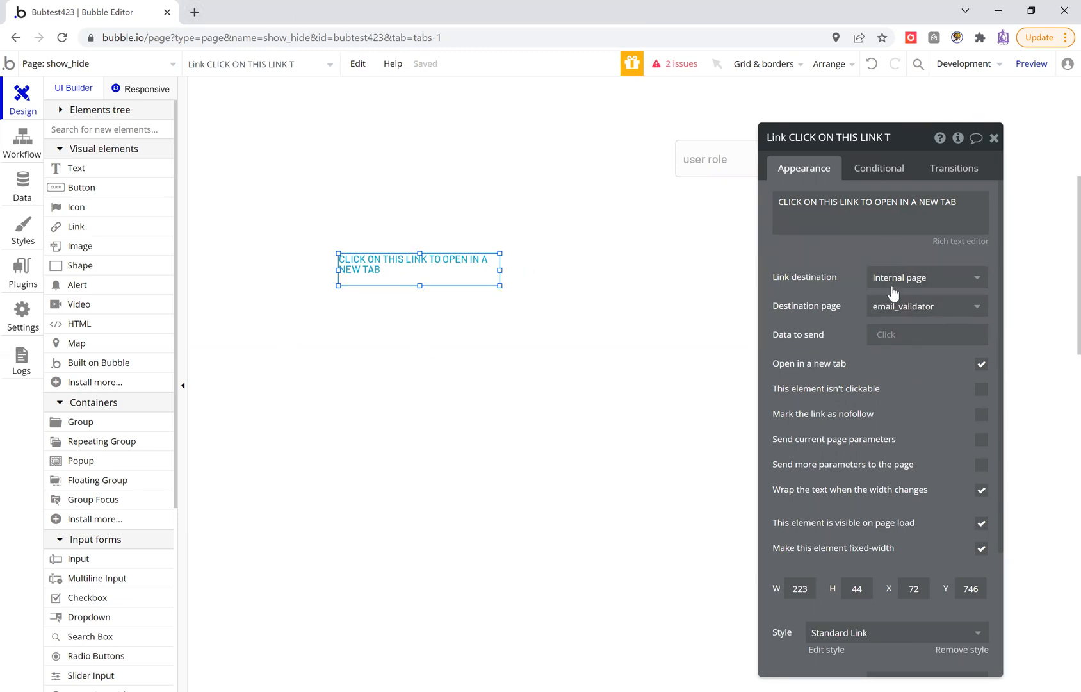
{"action": "left_click", "coordinate": [924, 277]}
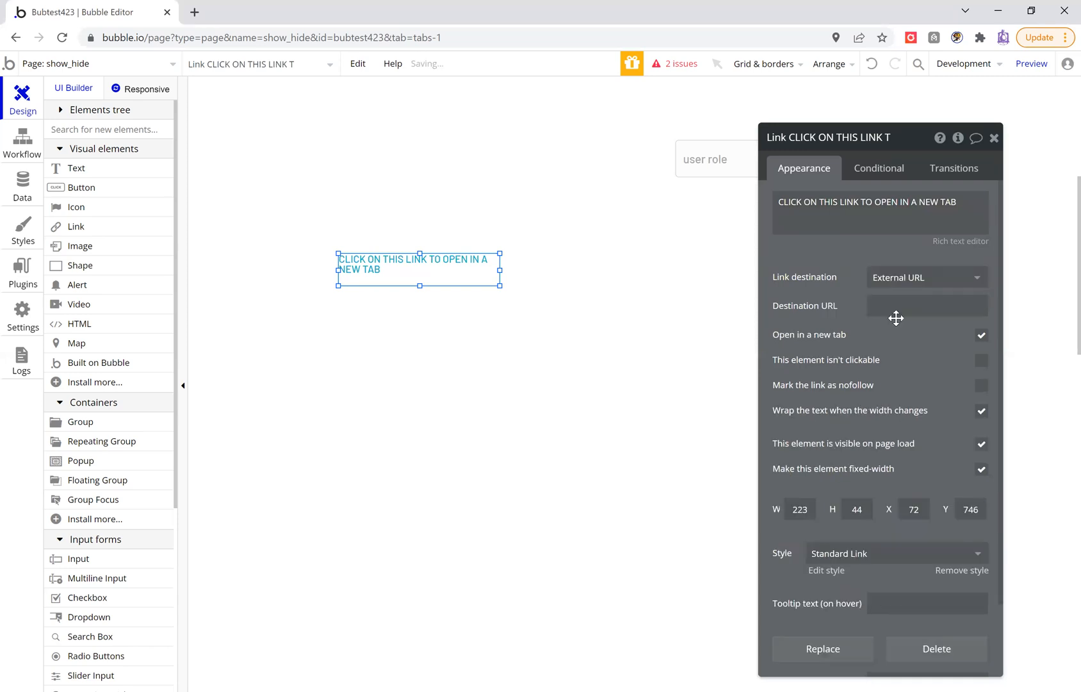
Set the link's destination URL to google.com and close its settings
{"action": "left_click", "coordinate": [923, 306]}
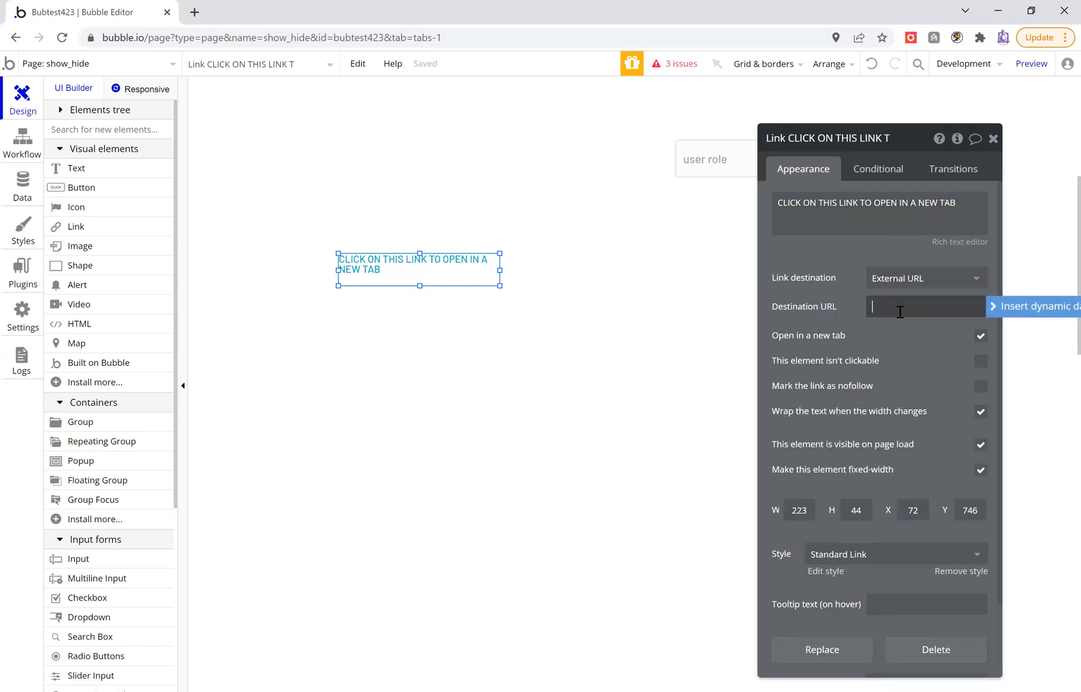
{"action": "type", "text": "google.com"}
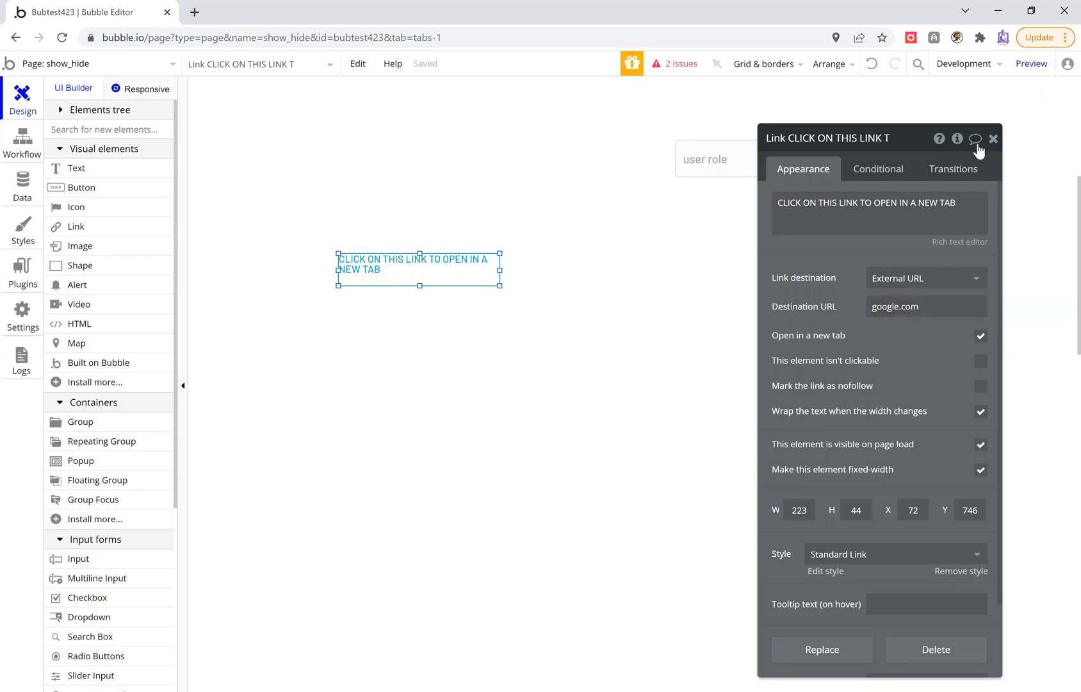
{"action": "left_click", "coordinate": [994, 139]}
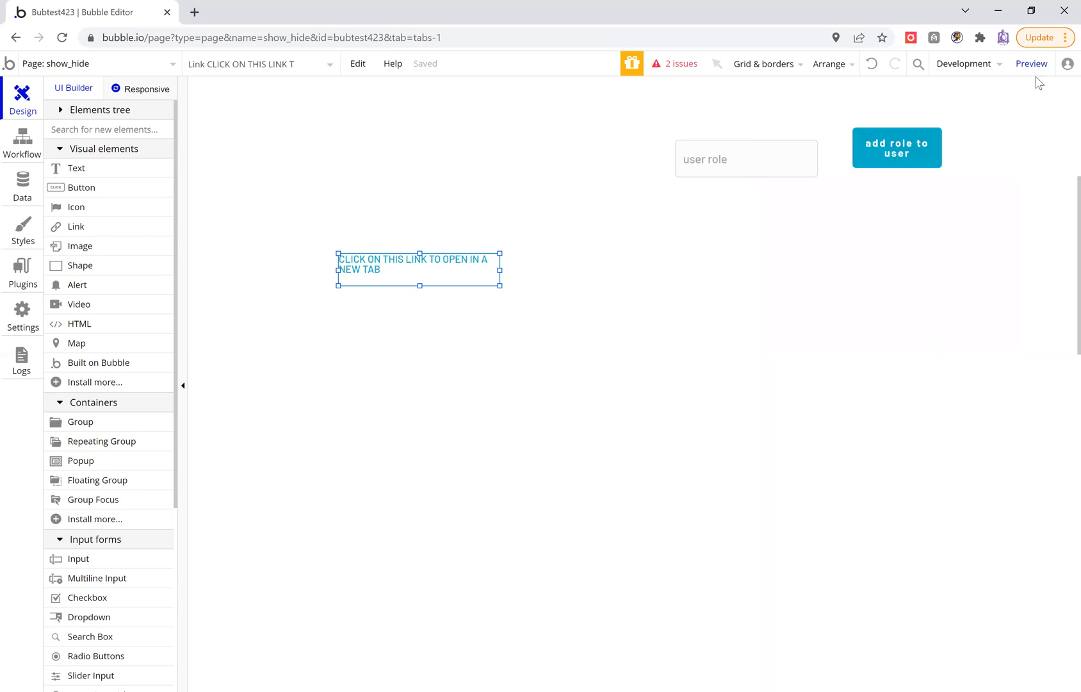
Preview the page, follow the link to Google in a new tab, then close that tab
{"action": "left_click", "coordinate": [1031, 64]}
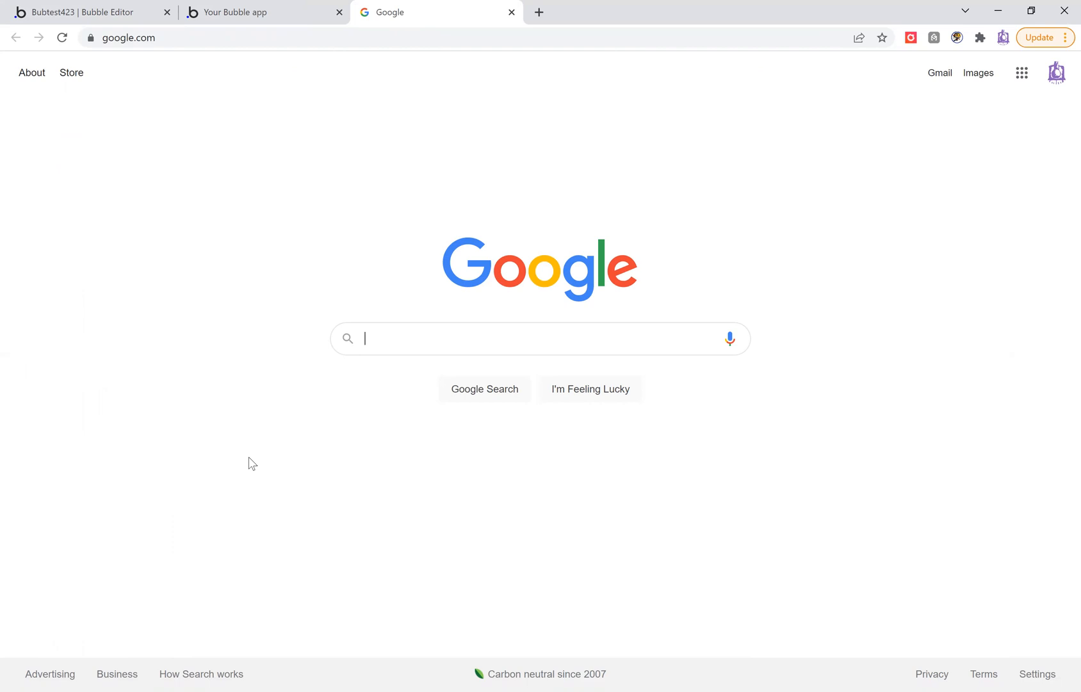
{"action": "left_click", "coordinate": [248, 11]}
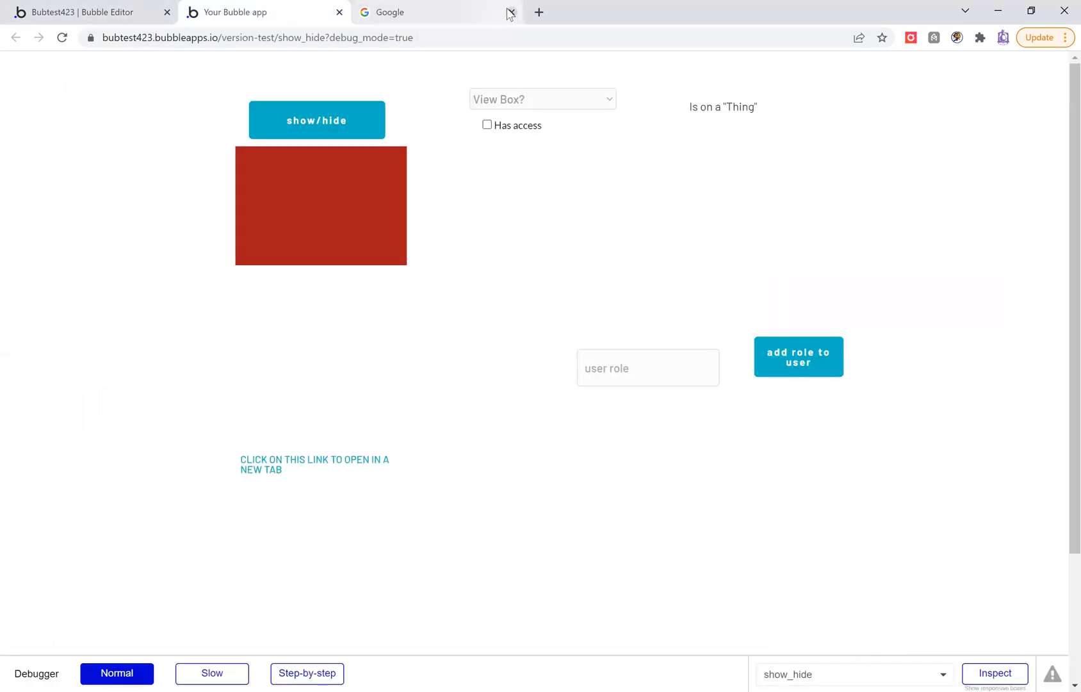
{"action": "left_click", "coordinate": [83, 13]}
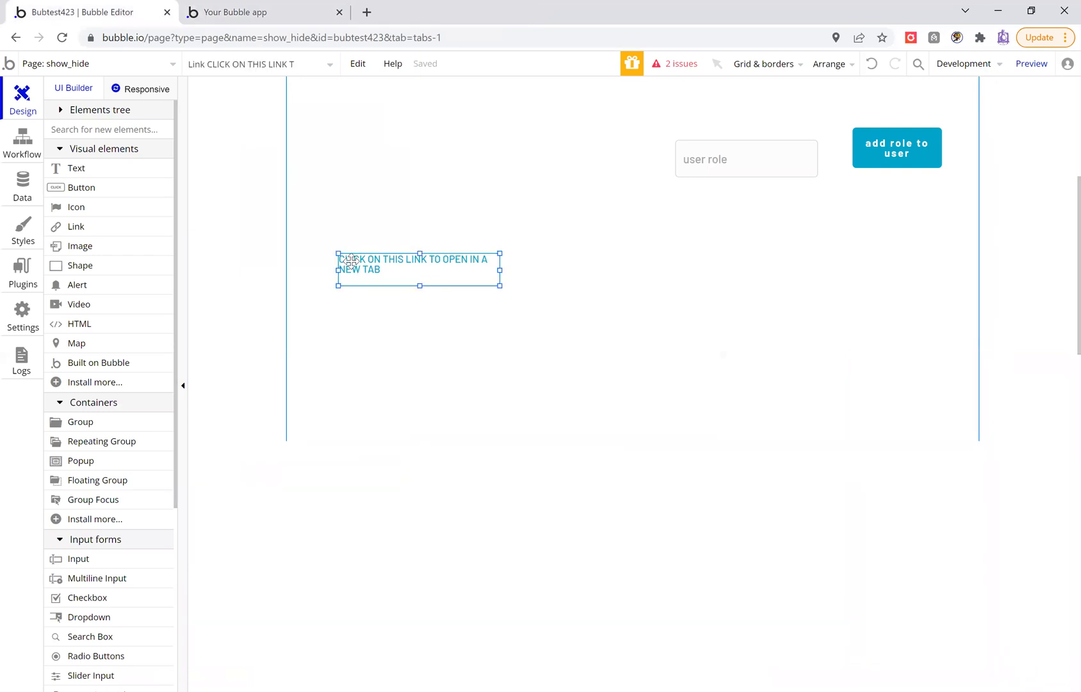
Clear google.com from the link's destination URL, leaving it empty
{"action": "left_click", "coordinate": [419, 264]}
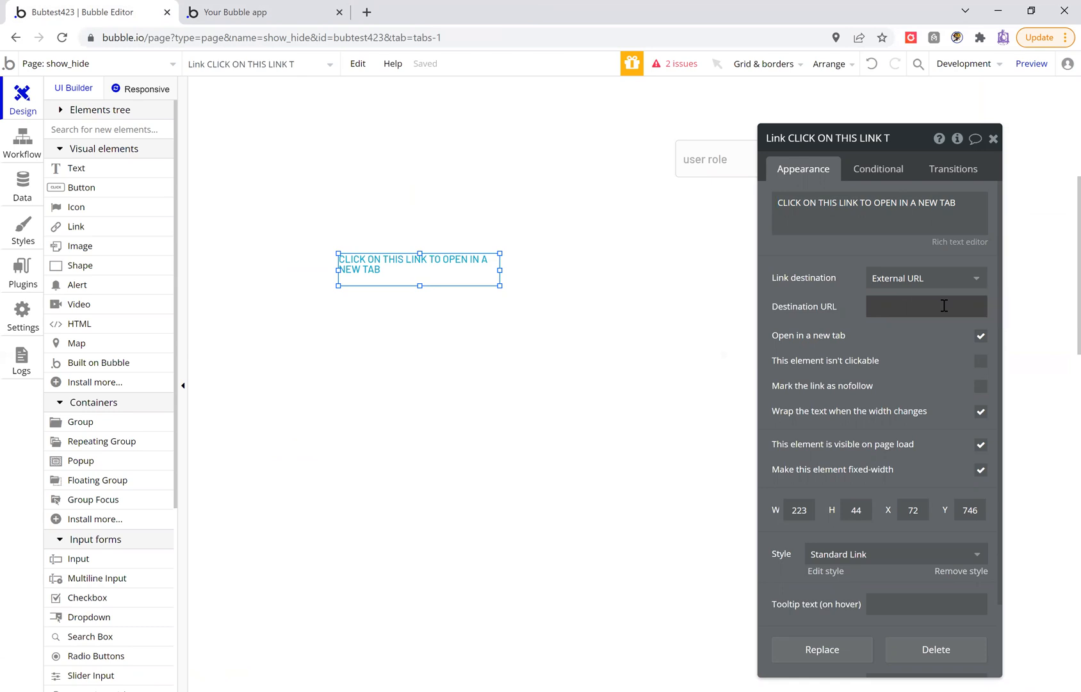
{"action": "left_click", "coordinate": [926, 306]}
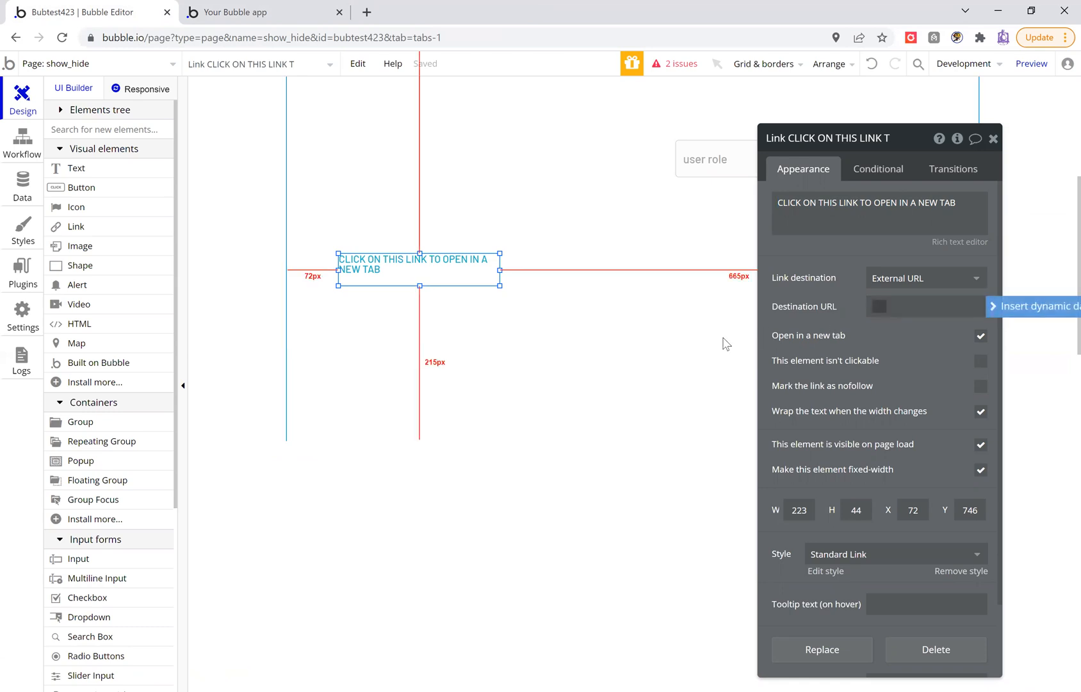
{"action": "left_click", "coordinate": [926, 306]}
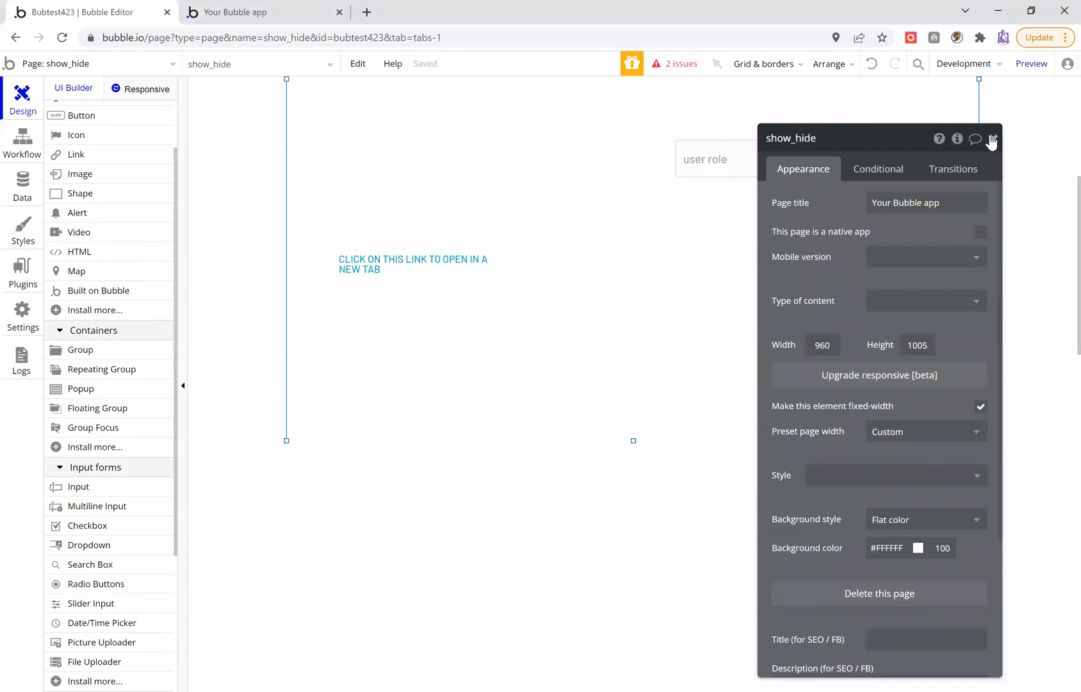
Place a file uploader from Input forms onto the page below the link
{"action": "left_click", "coordinate": [990, 139]}
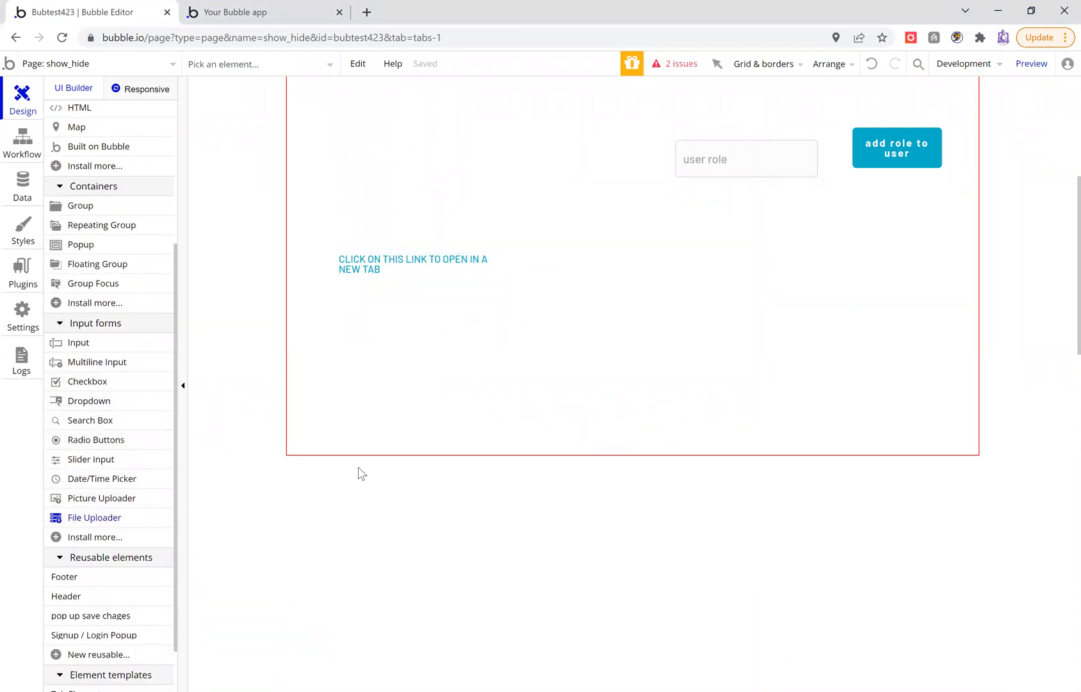
{"action": "scroll", "scroll_direction": "down", "scroll_amount": 3}
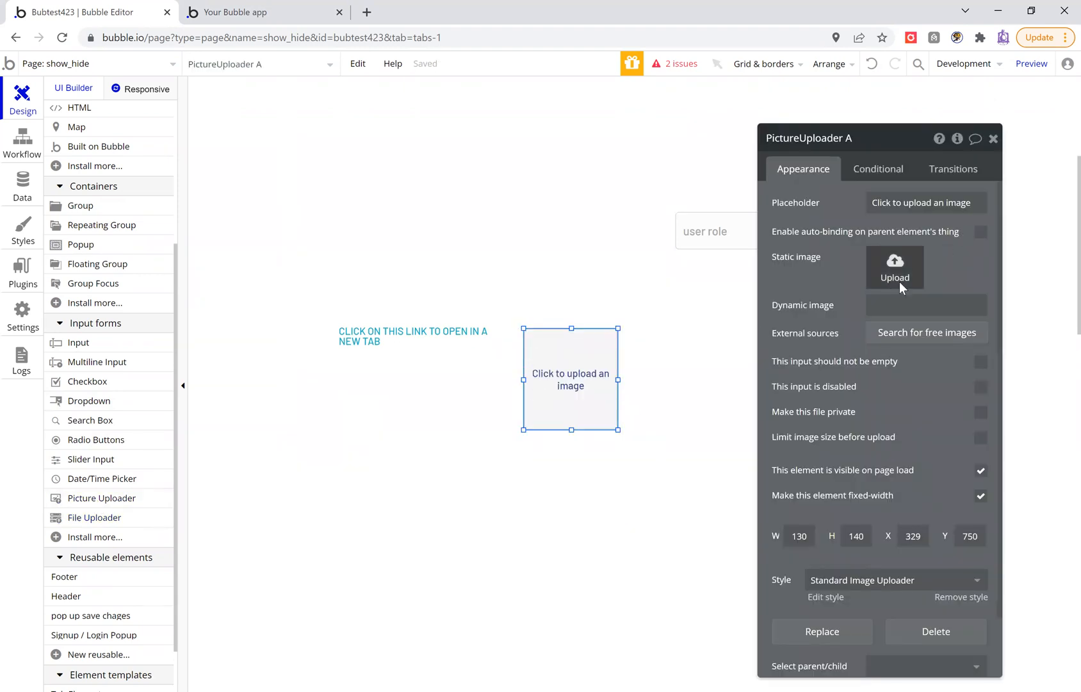
{"action": "left_click", "coordinate": [894, 269]}
{"action": "type", "text": "save file for this button"}
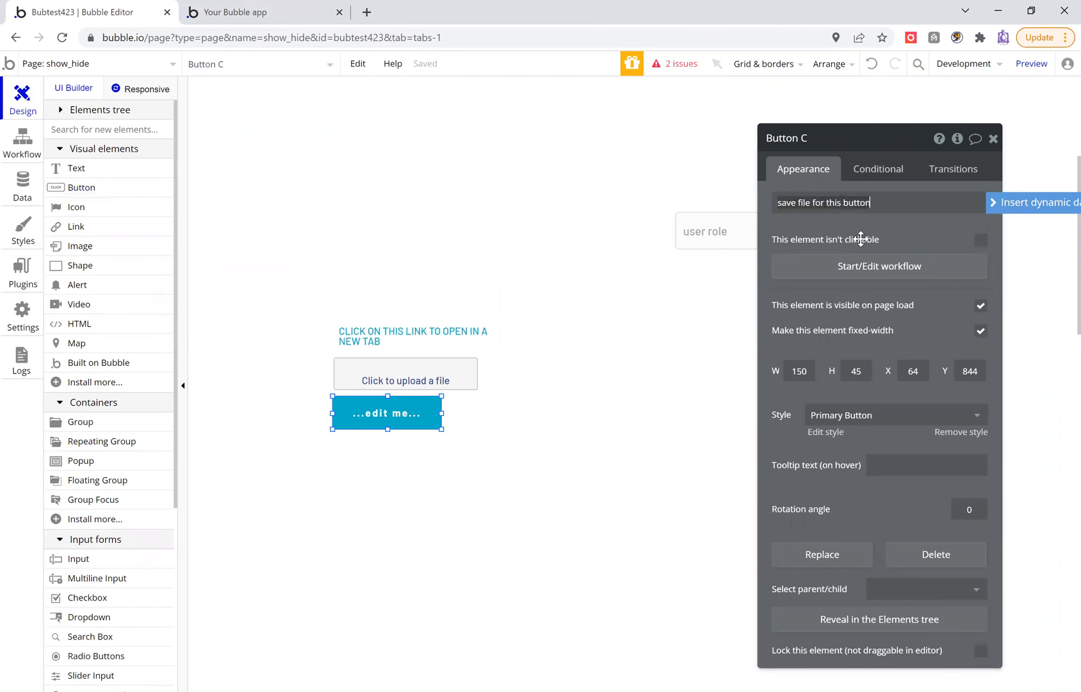
Start a workflow for the new 'save file for this button' button
{"action": "left_click", "coordinate": [22, 143]}
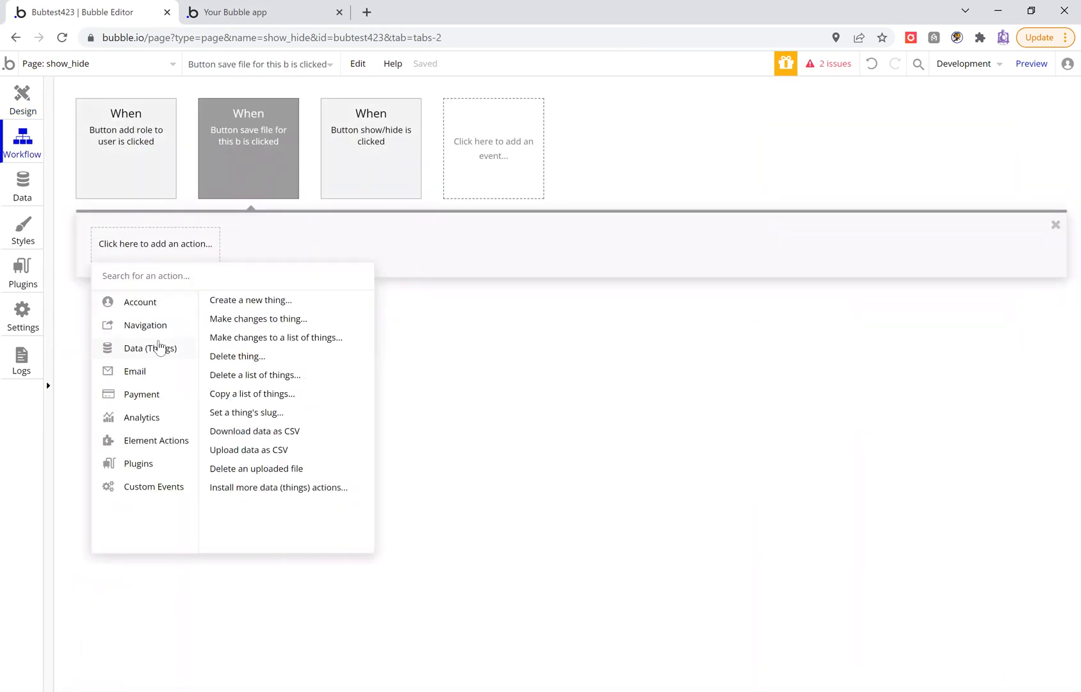
Add a 'Create a new thing' action with a new data type 'file for button'
{"action": "left_click", "coordinate": [250, 300]}
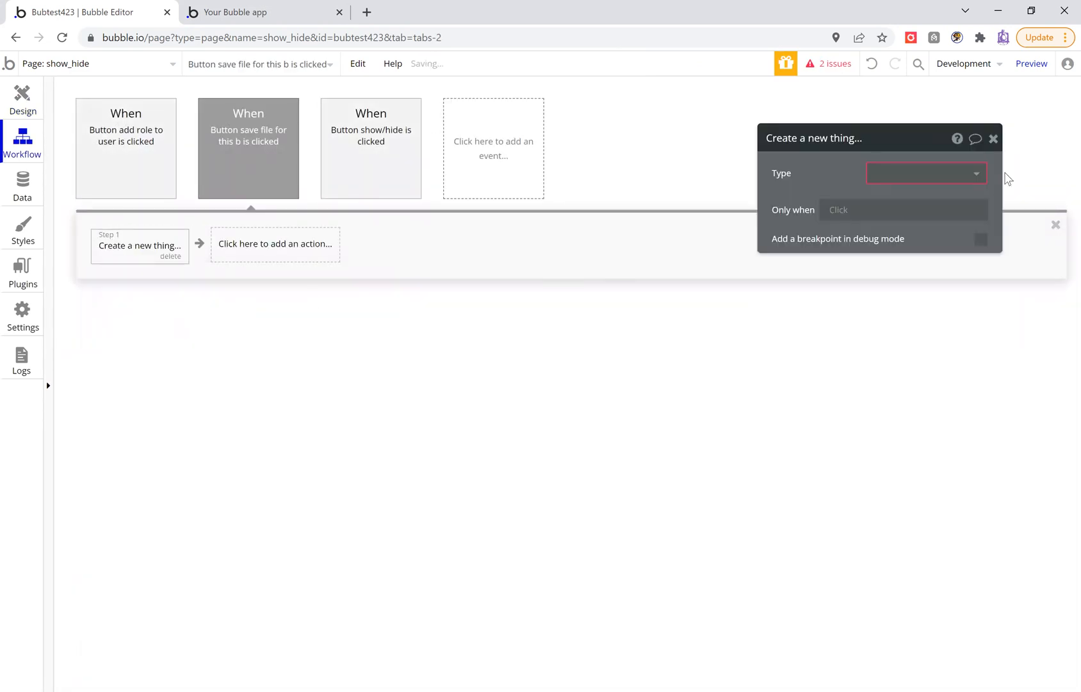
{"action": "left_click", "coordinate": [926, 173]}
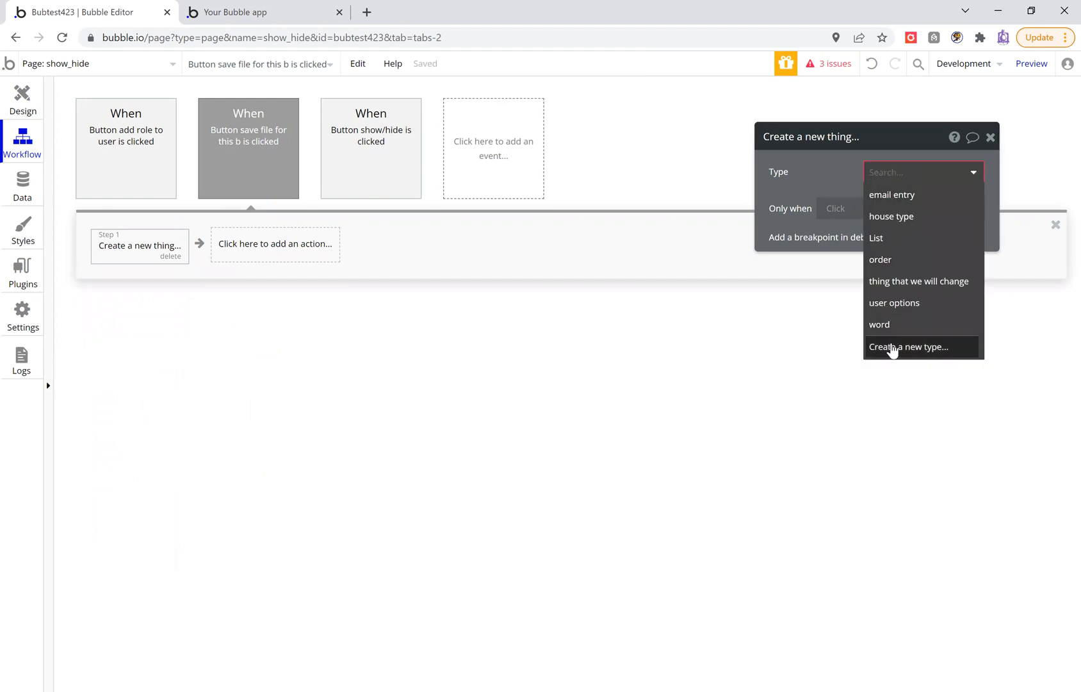
{"action": "left_click", "coordinate": [908, 348]}
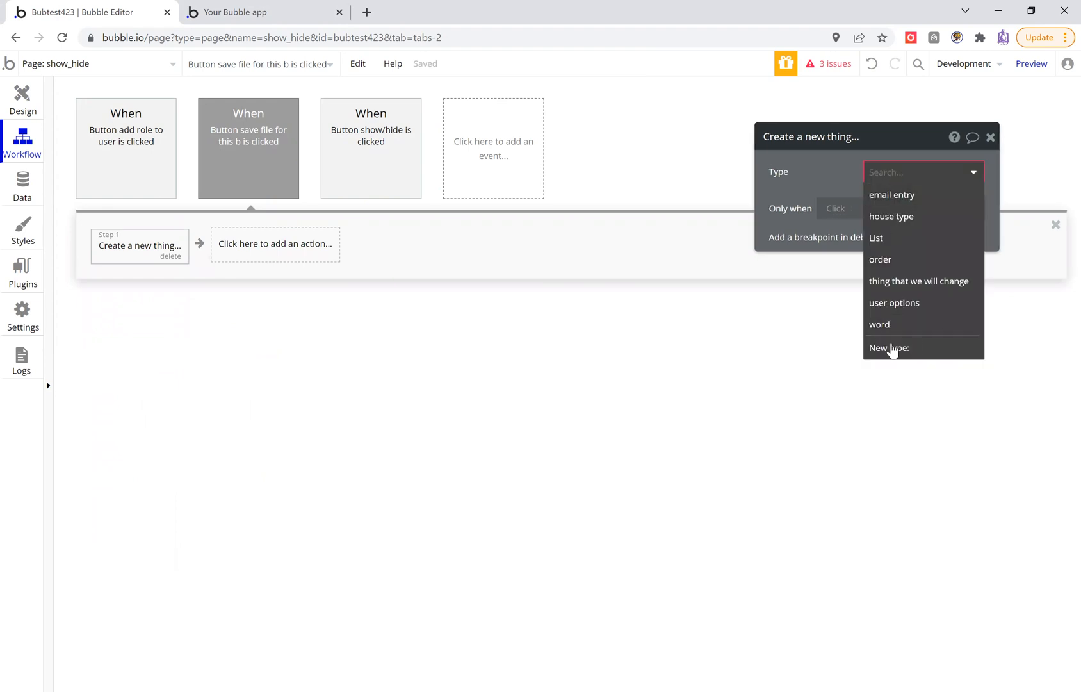
{"action": "type", "text": "file for butt"}
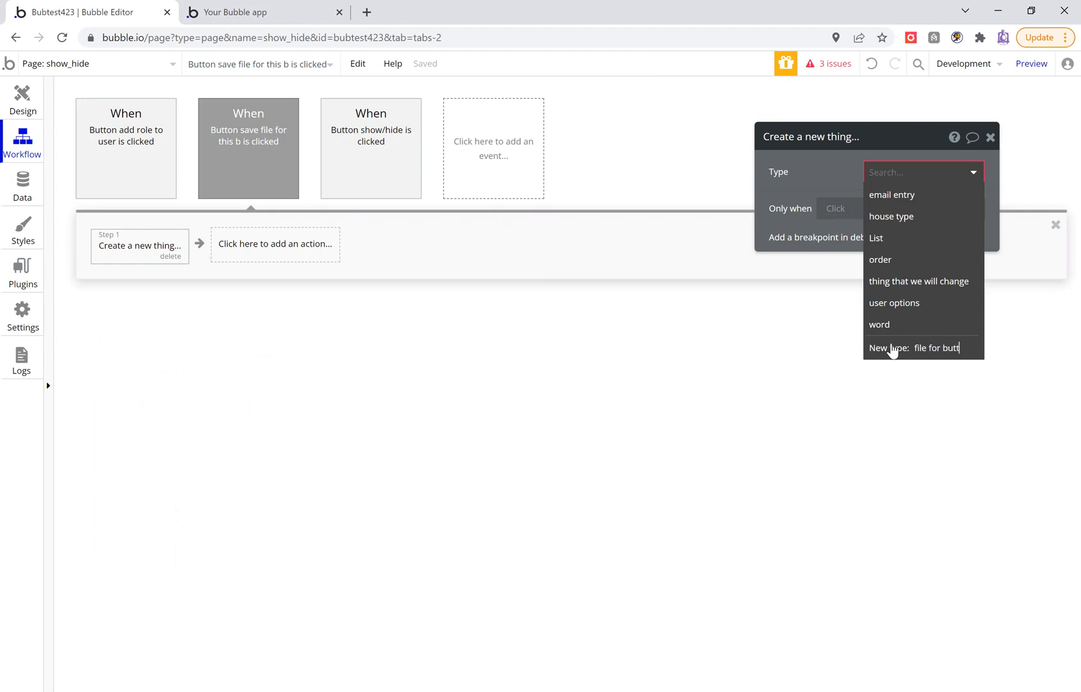
{"action": "left_click", "coordinate": [915, 347]}
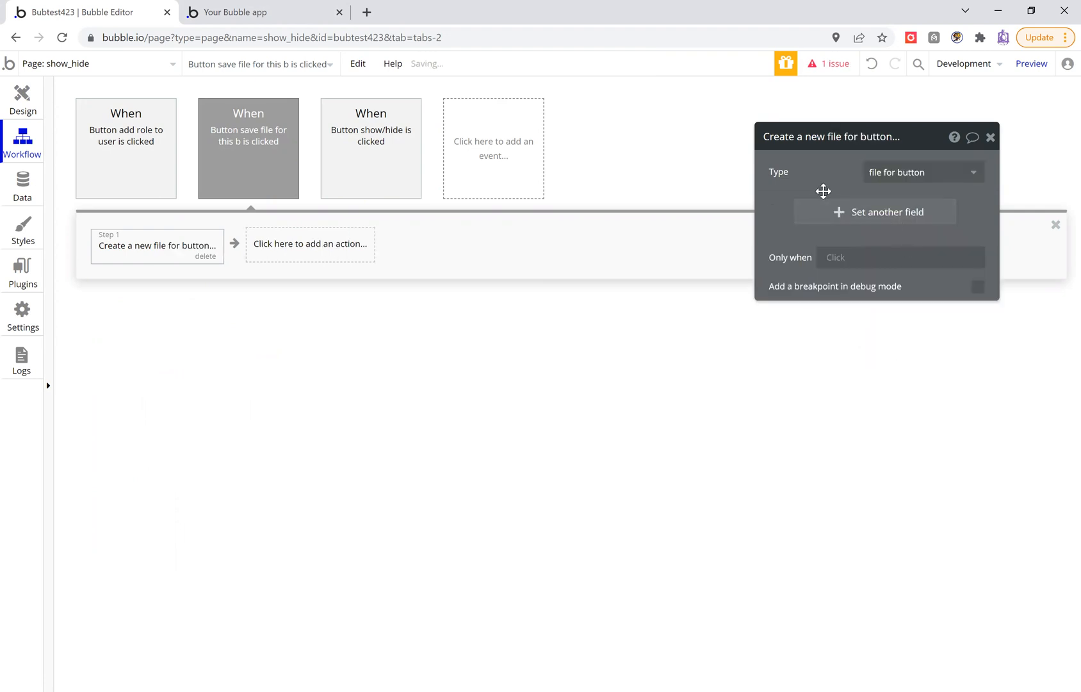
Add a file-type field to the record, filled from the file uploader's value
{"action": "left_click", "coordinate": [874, 211]}
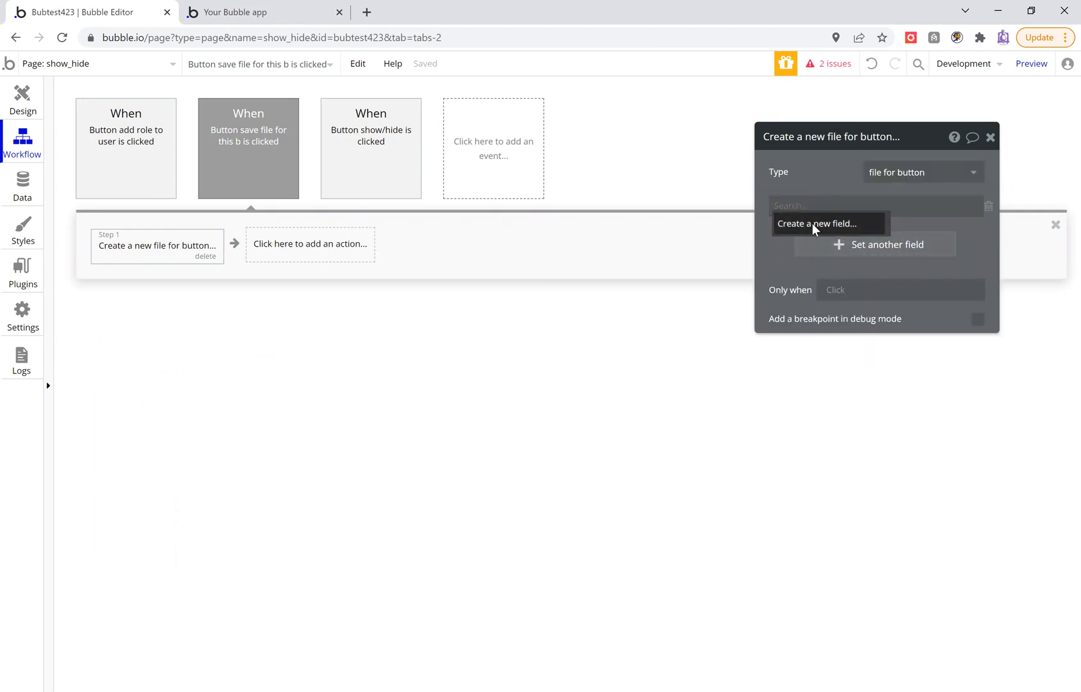
{"action": "left_click", "coordinate": [817, 223]}
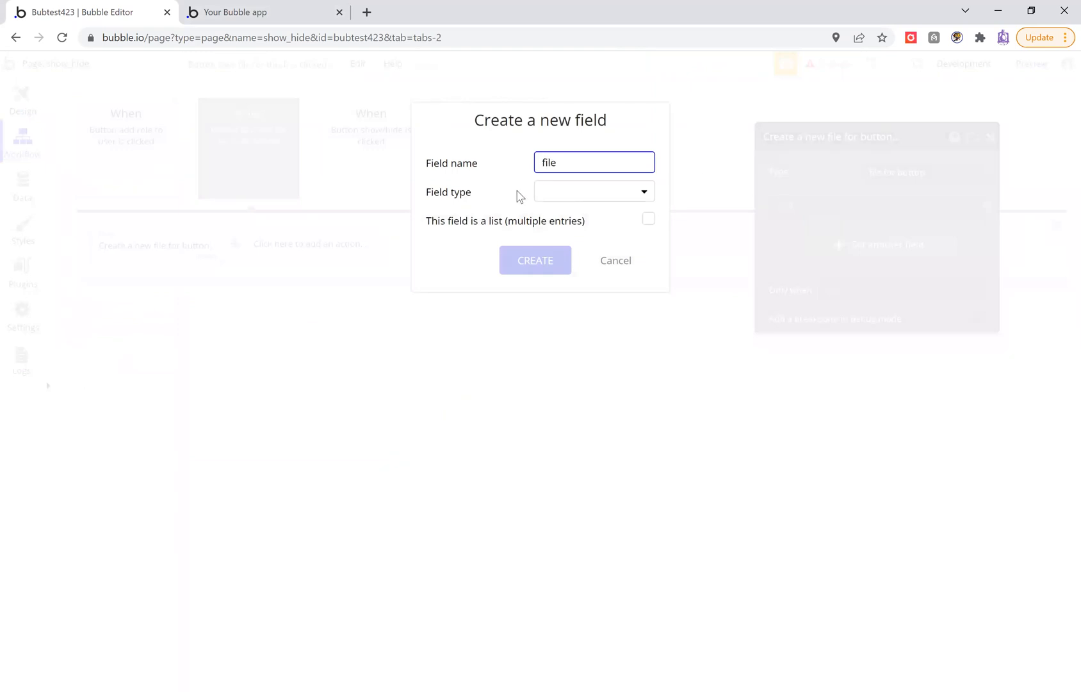
{"action": "left_click", "coordinate": [593, 192]}
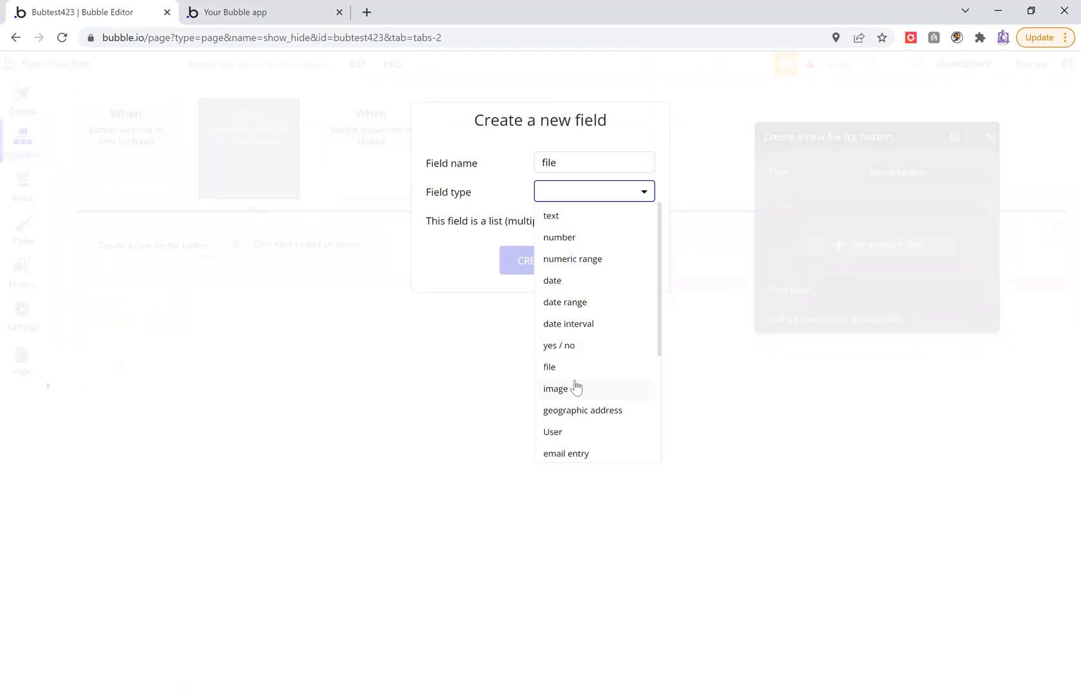
{"action": "left_click", "coordinate": [548, 366]}
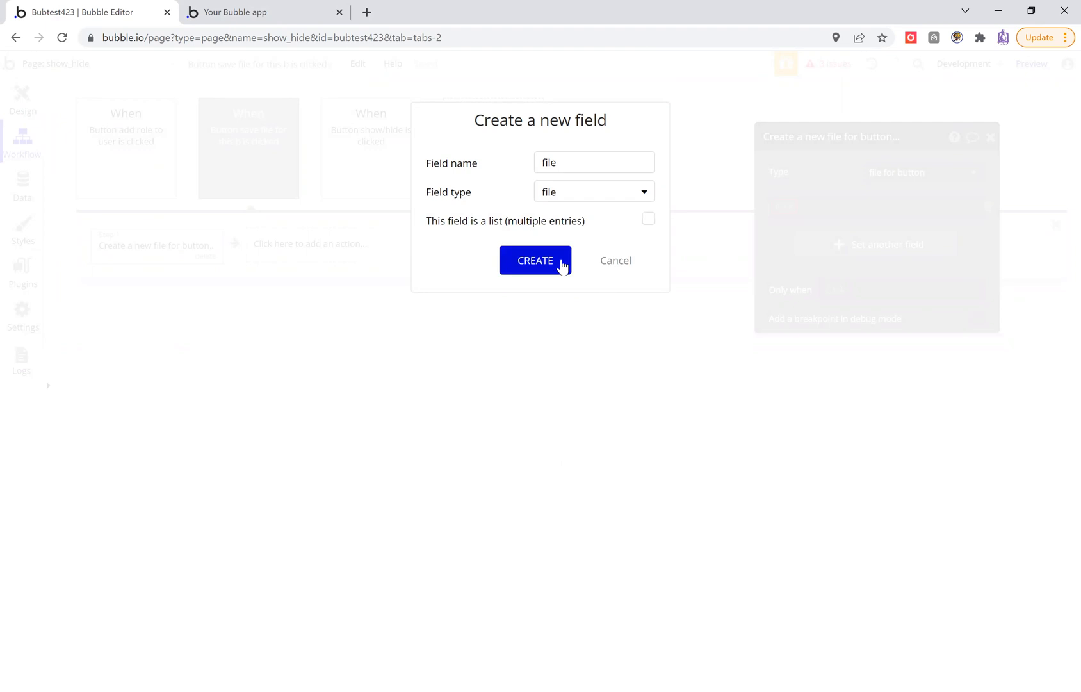
{"action": "left_click", "coordinate": [535, 260]}
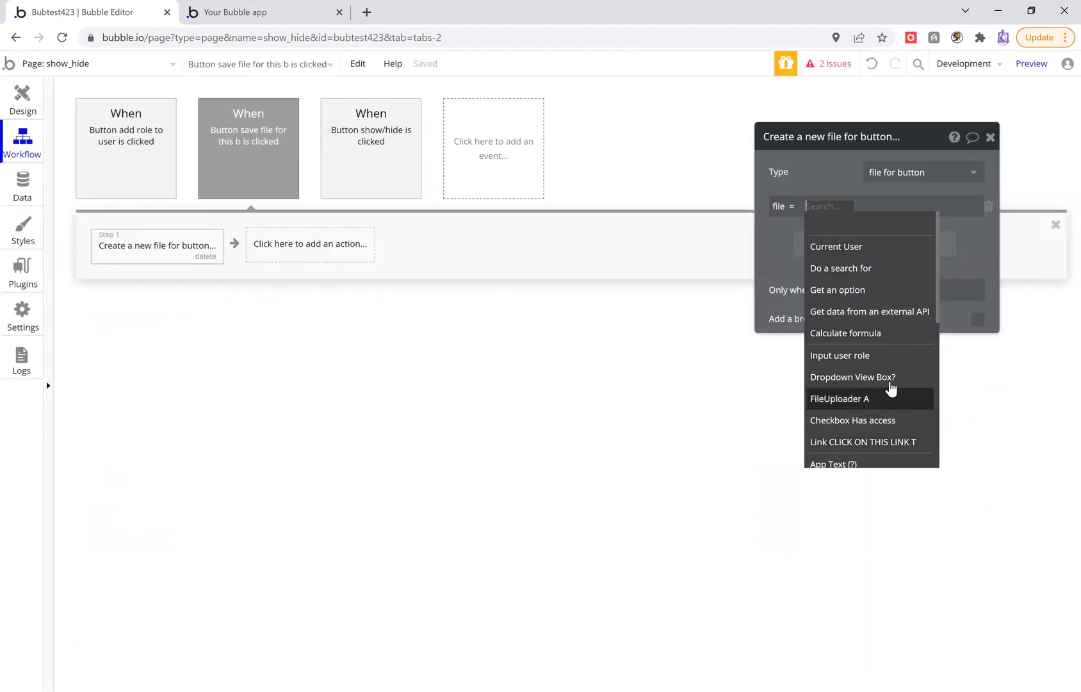
{"action": "left_click", "coordinate": [840, 398]}
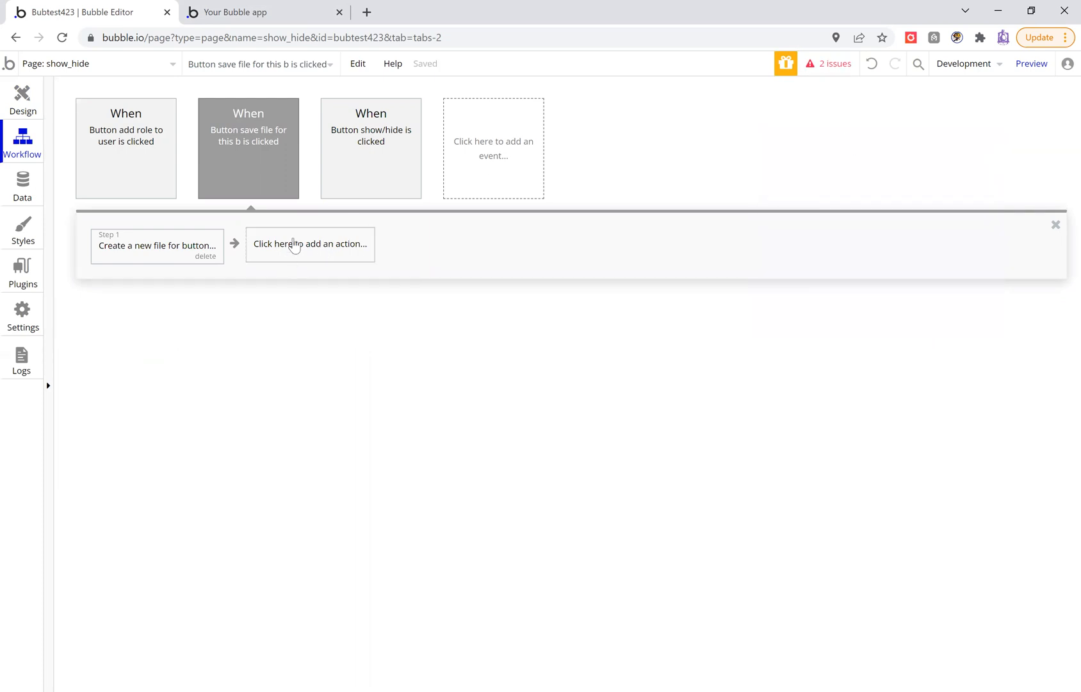
Add a 'Reset relevant inputs' action and return to the Design tab
{"action": "left_click", "coordinate": [310, 244]}
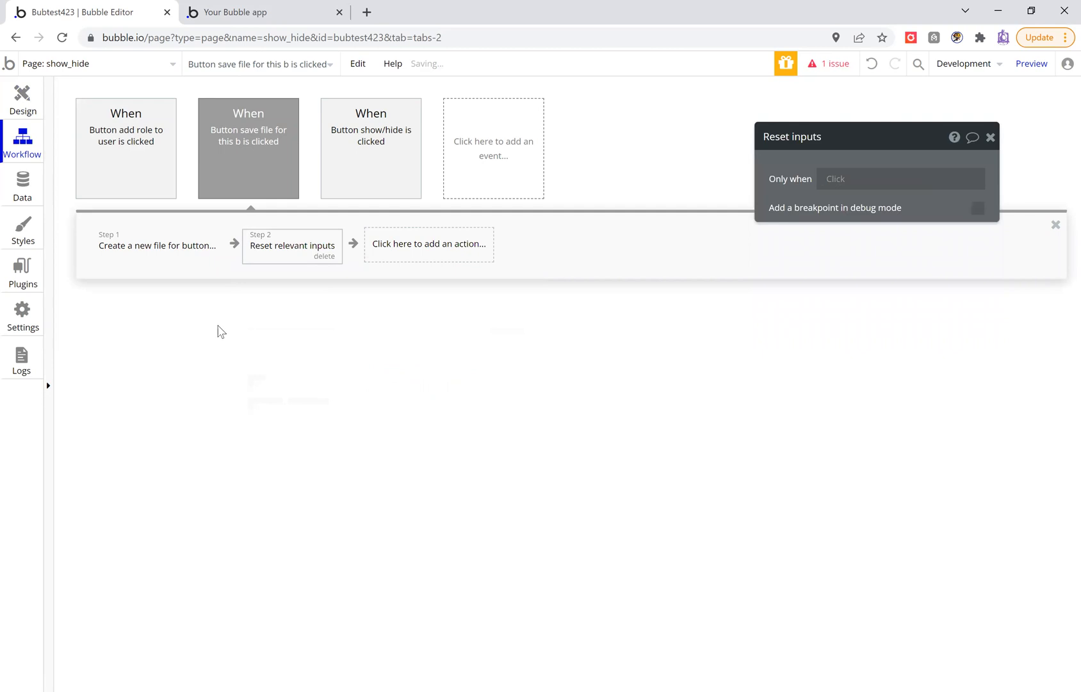
{"action": "left_click", "coordinate": [22, 96]}
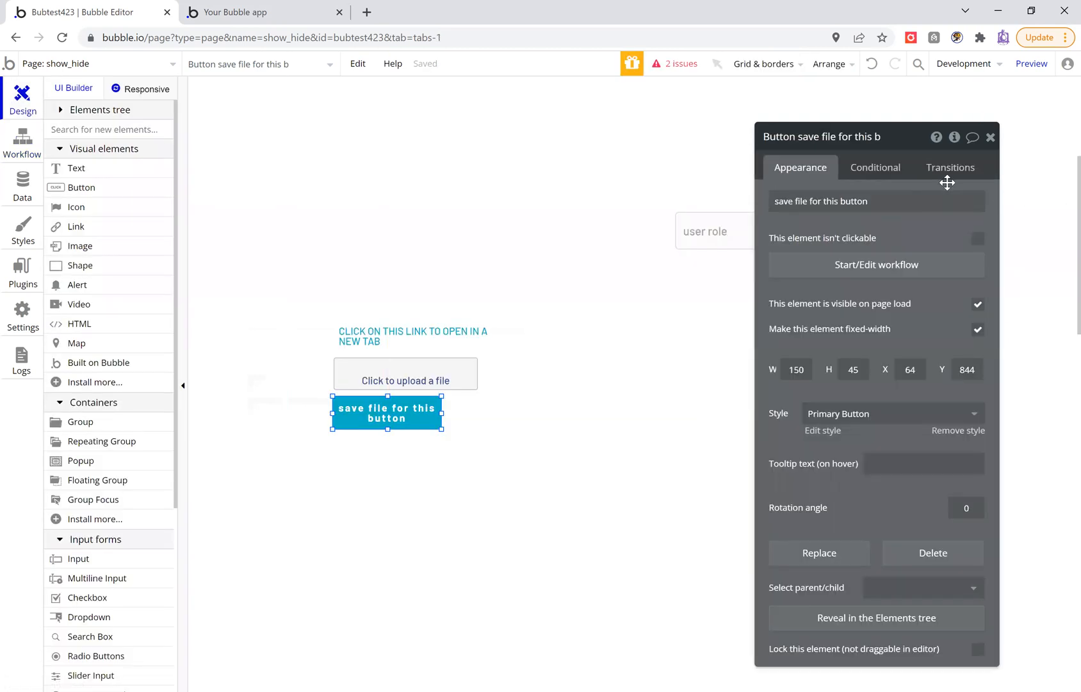
Set the link's destination to Search for file for buttons:first item's file
{"action": "left_click", "coordinate": [412, 336]}
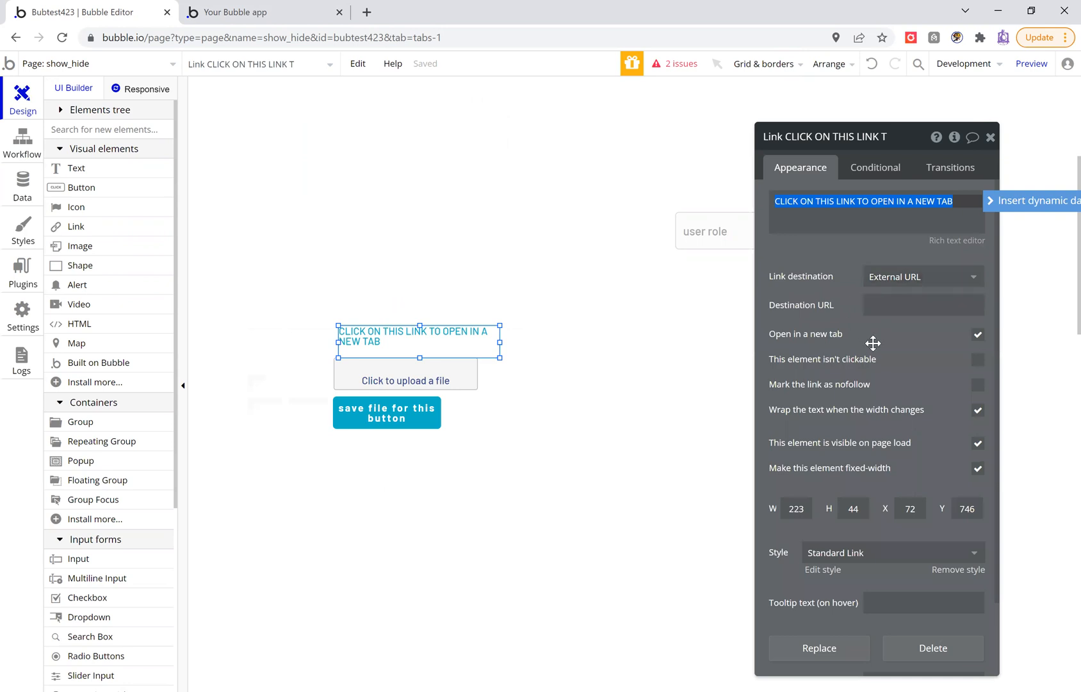
{"action": "left_click", "coordinate": [922, 303]}
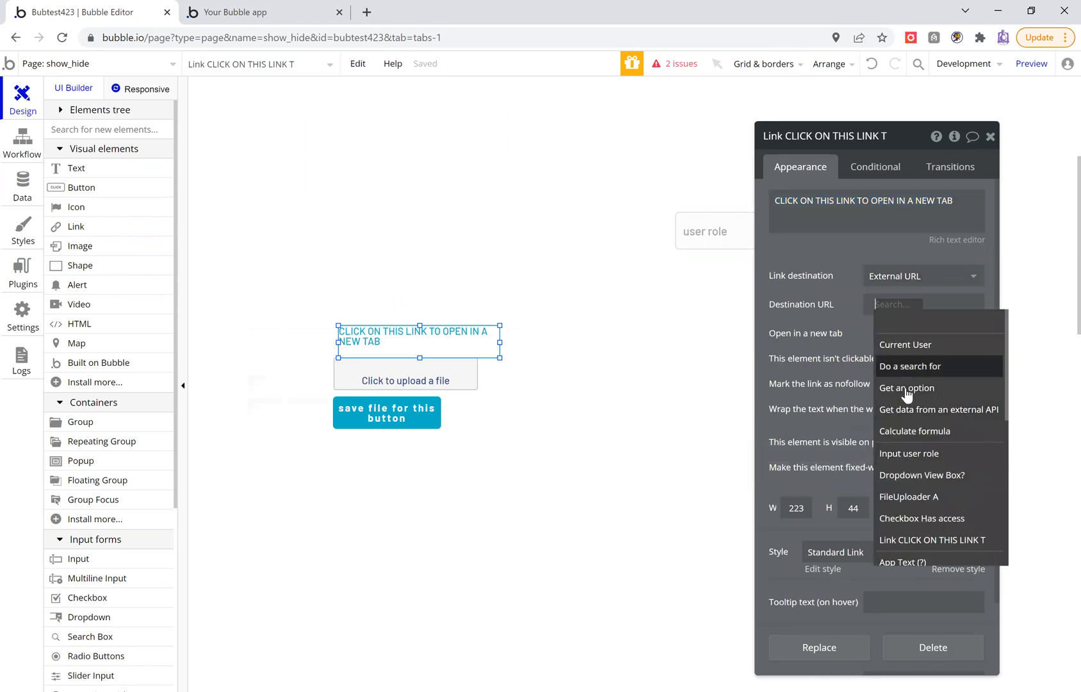
{"action": "left_click", "coordinate": [910, 367]}
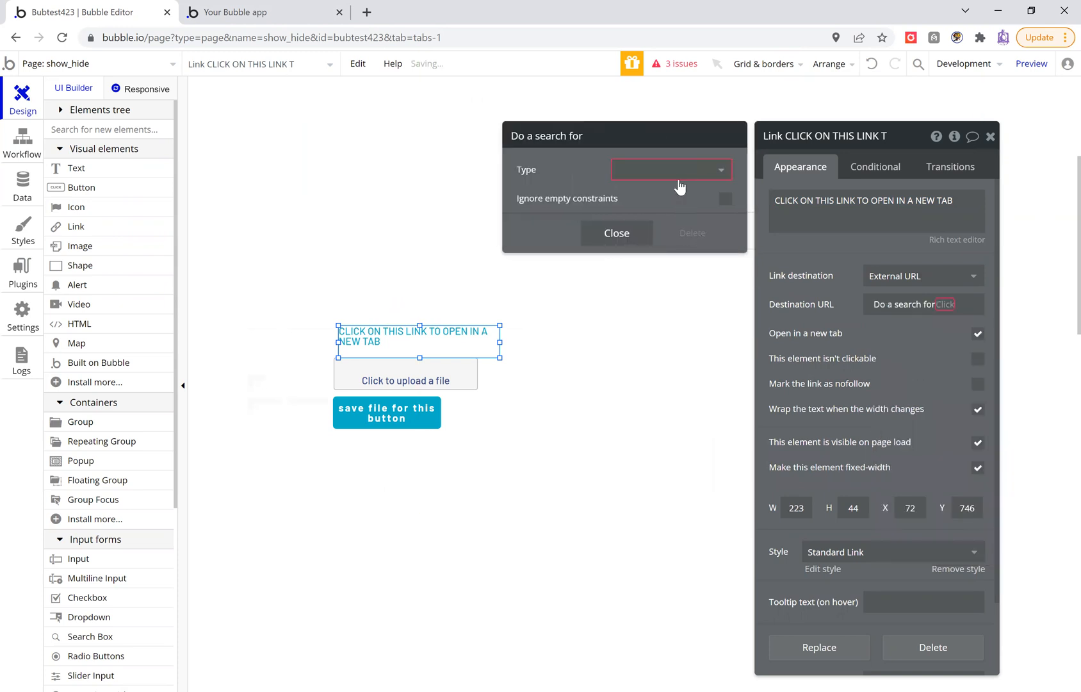
{"action": "left_click", "coordinate": [668, 169]}
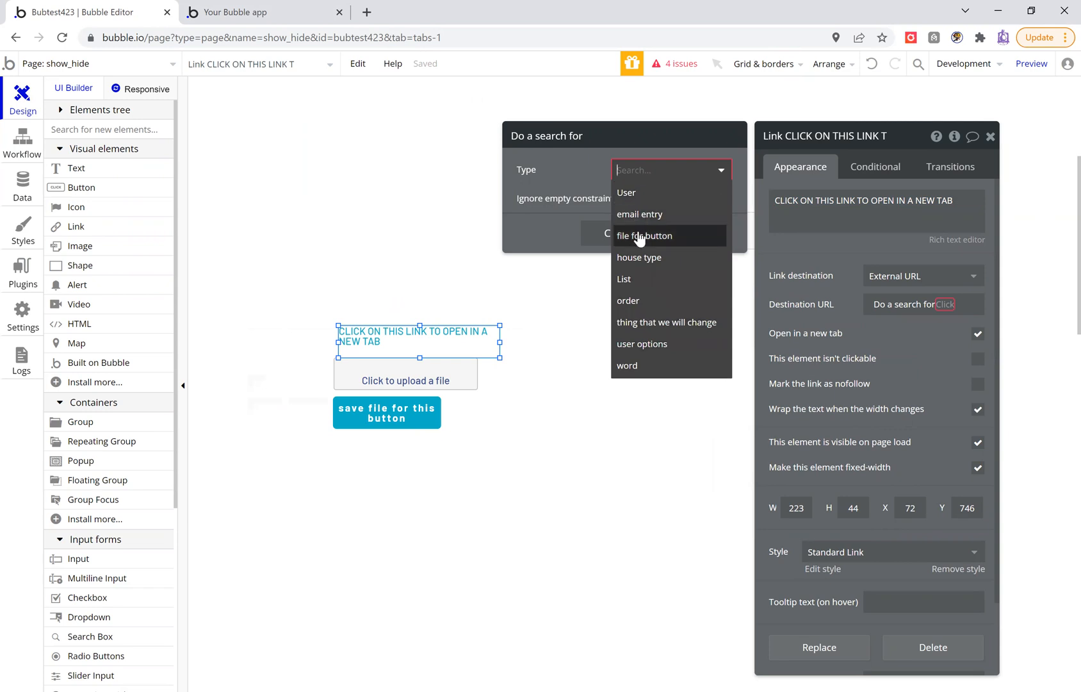
{"action": "left_click", "coordinate": [645, 235]}
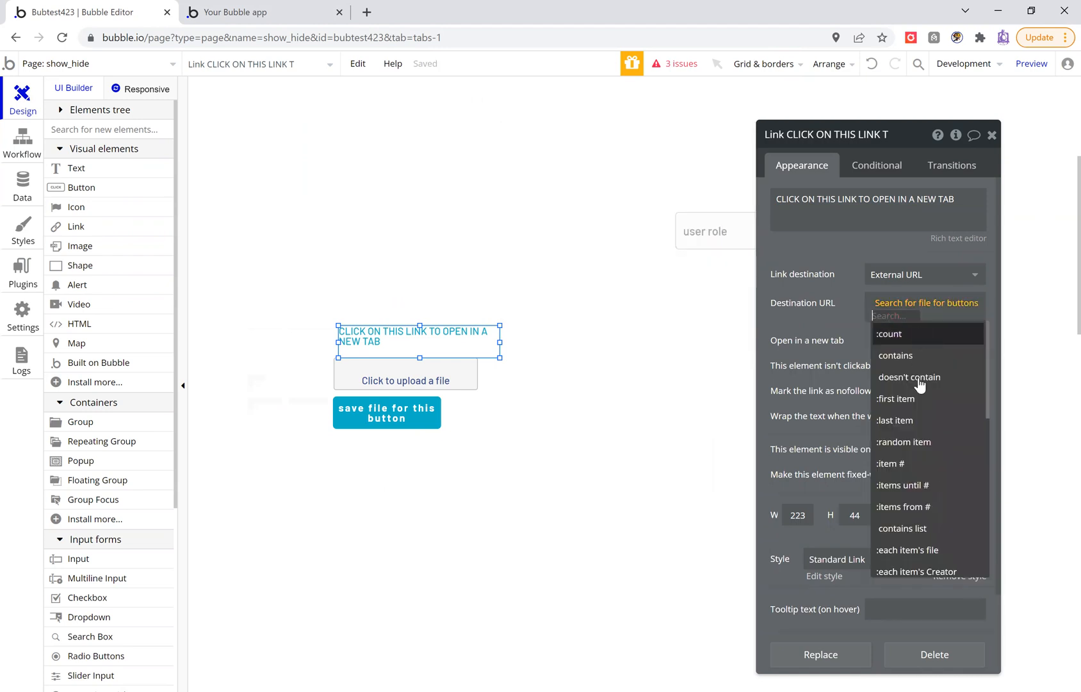
{"action": "left_click", "coordinate": [896, 398]}
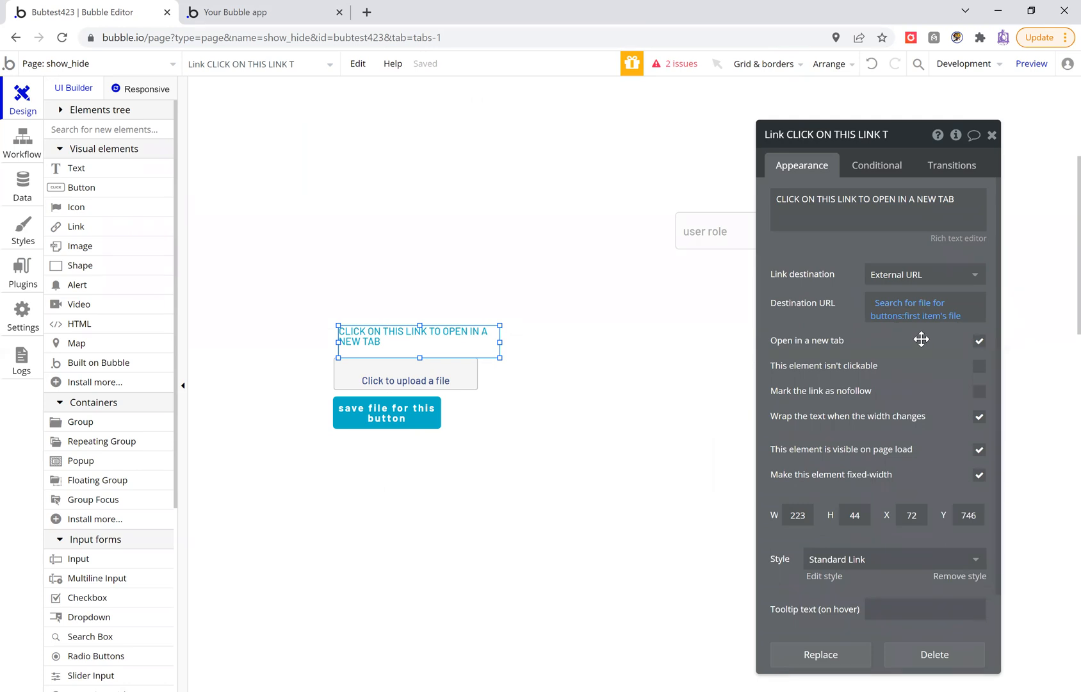
{"action": "mouse_move", "coordinate": [890, 324]}
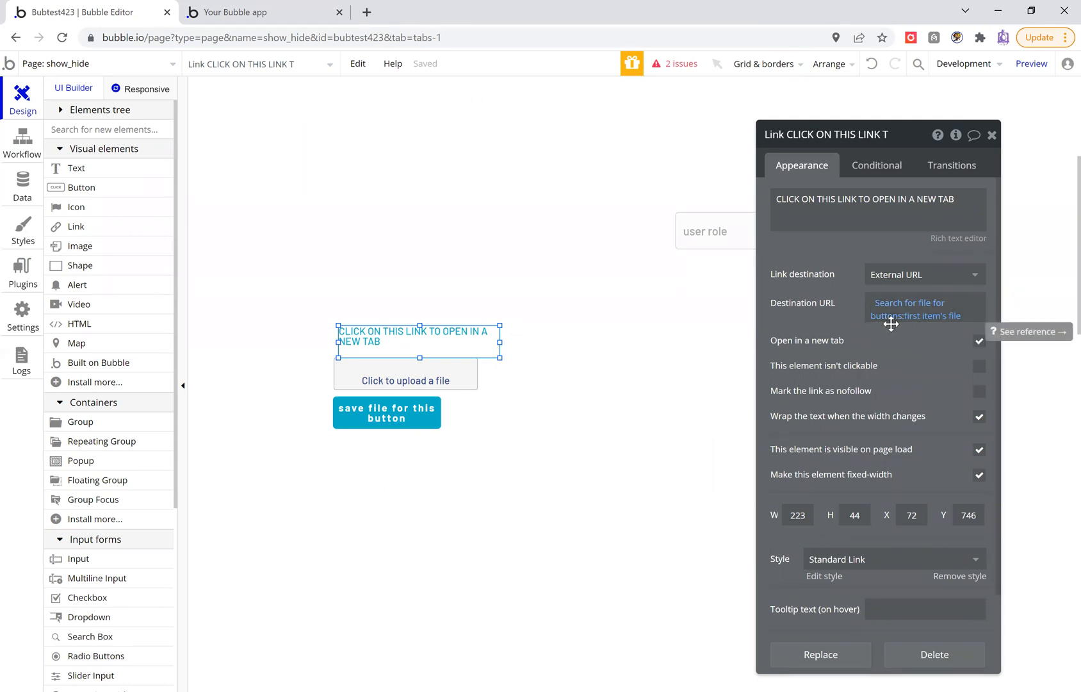
{"action": "mouse_move", "coordinate": [917, 316]}
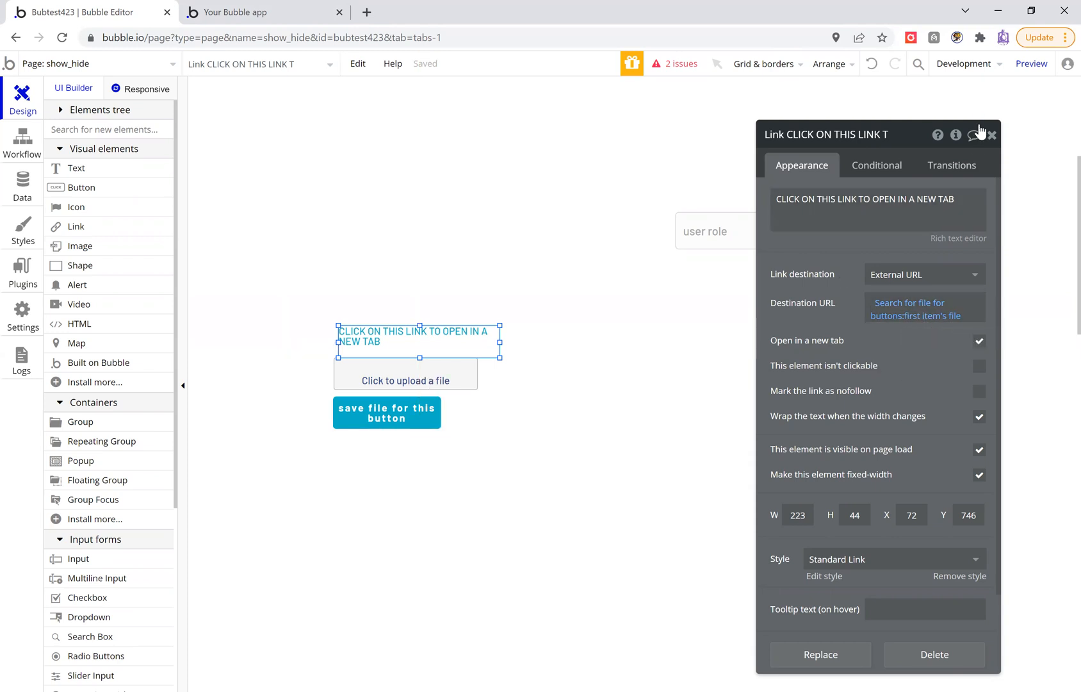
{"action": "left_click_drag", "start_coordinate": [419, 336], "coordinate": [413, 329]}
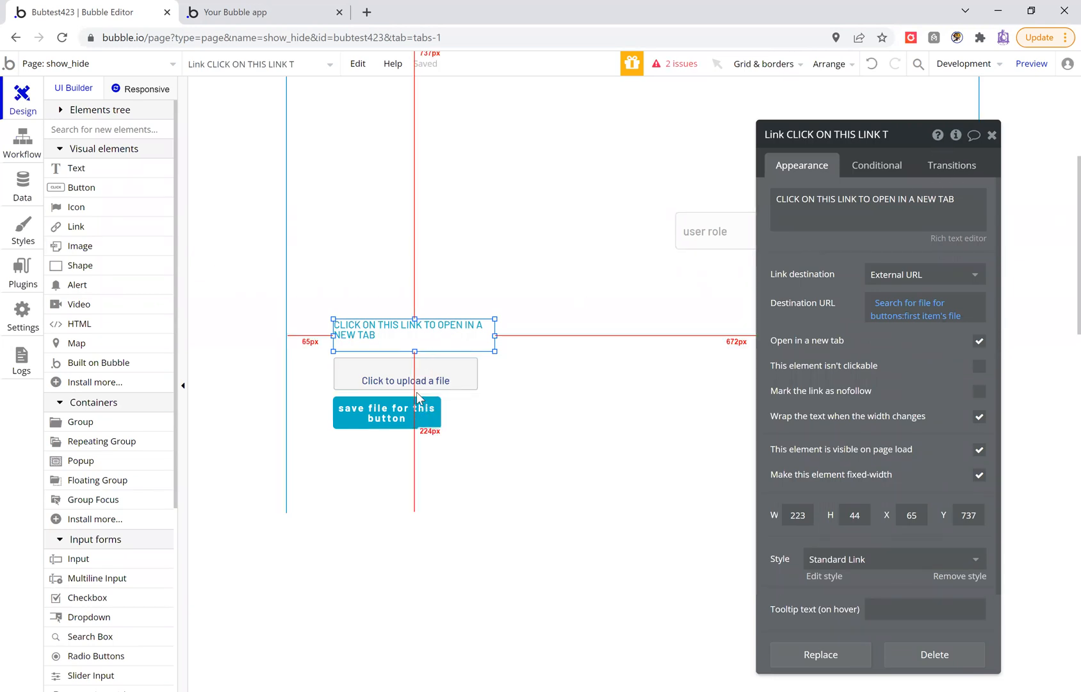
Reload the preview page and start uploading a file through the uploader
{"action": "left_click", "coordinate": [262, 13]}
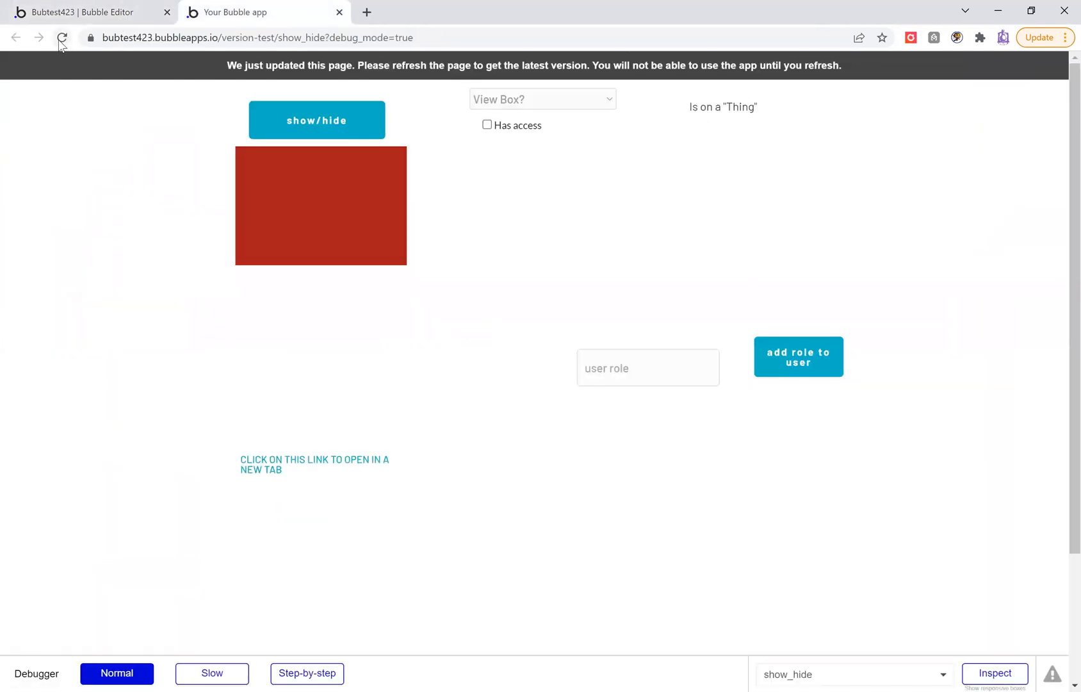
{"action": "left_click", "coordinate": [62, 37]}
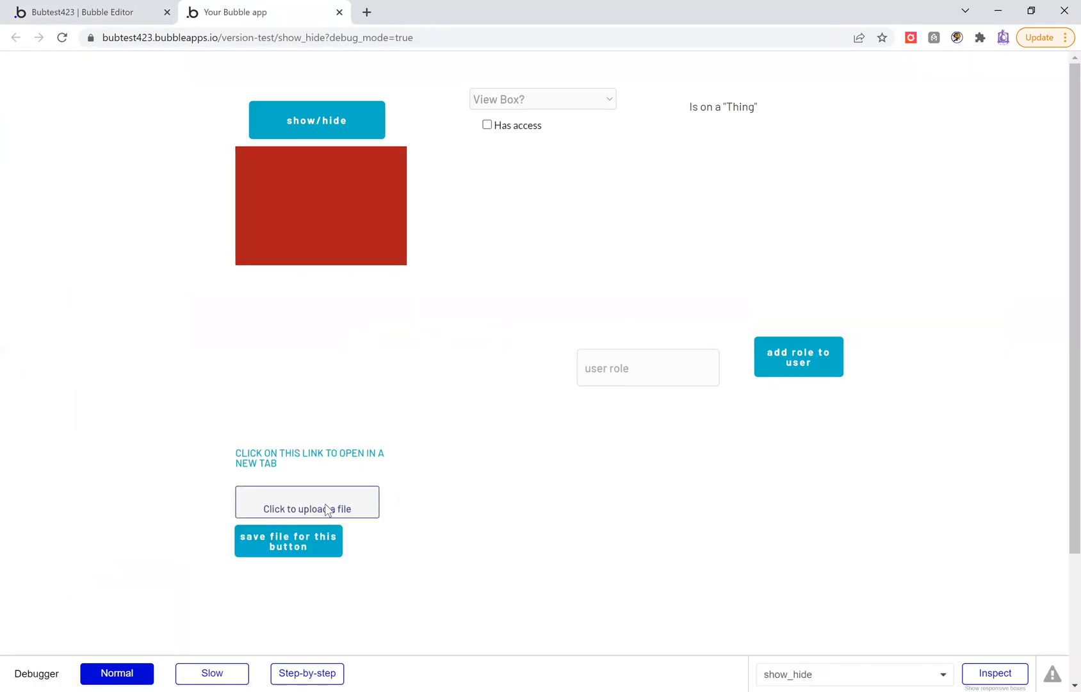
{"action": "left_click", "coordinate": [307, 500]}
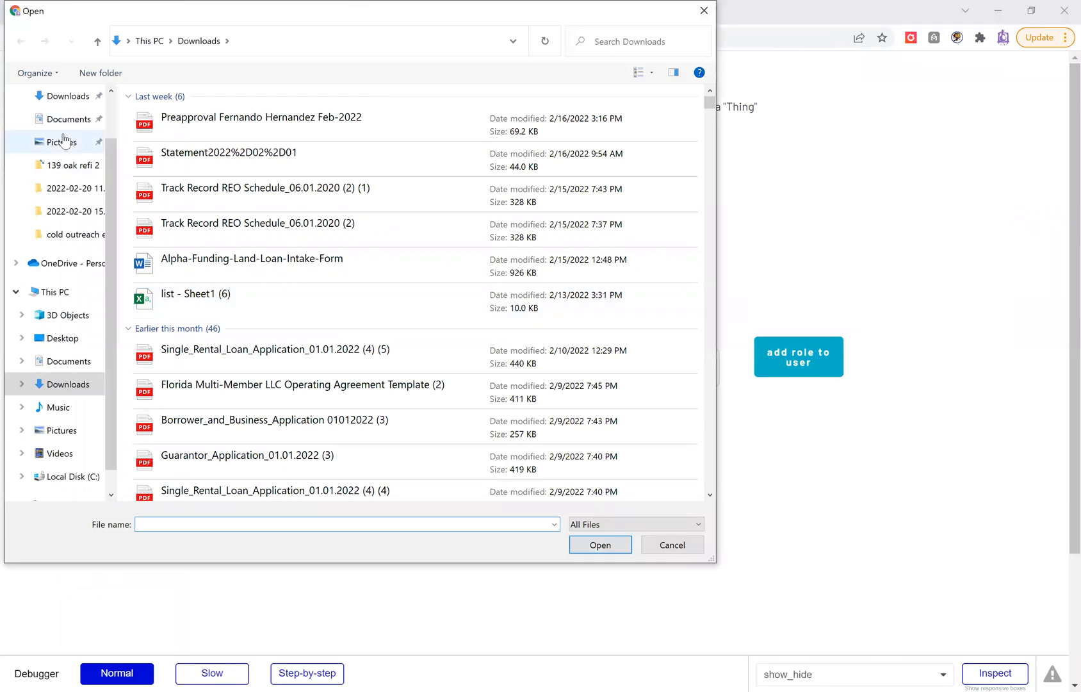
Choose the '1 on 1 graphic' image from the Pictures folder as the file to upload
{"action": "left_click", "coordinate": [62, 142]}
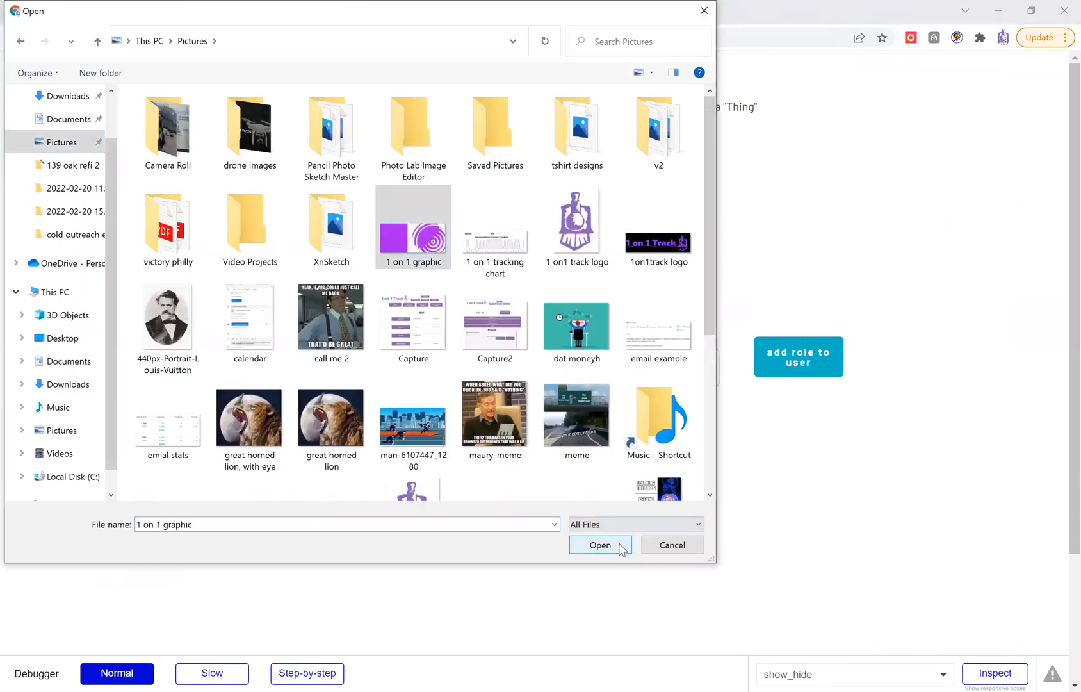
{"action": "left_click", "coordinate": [599, 545]}
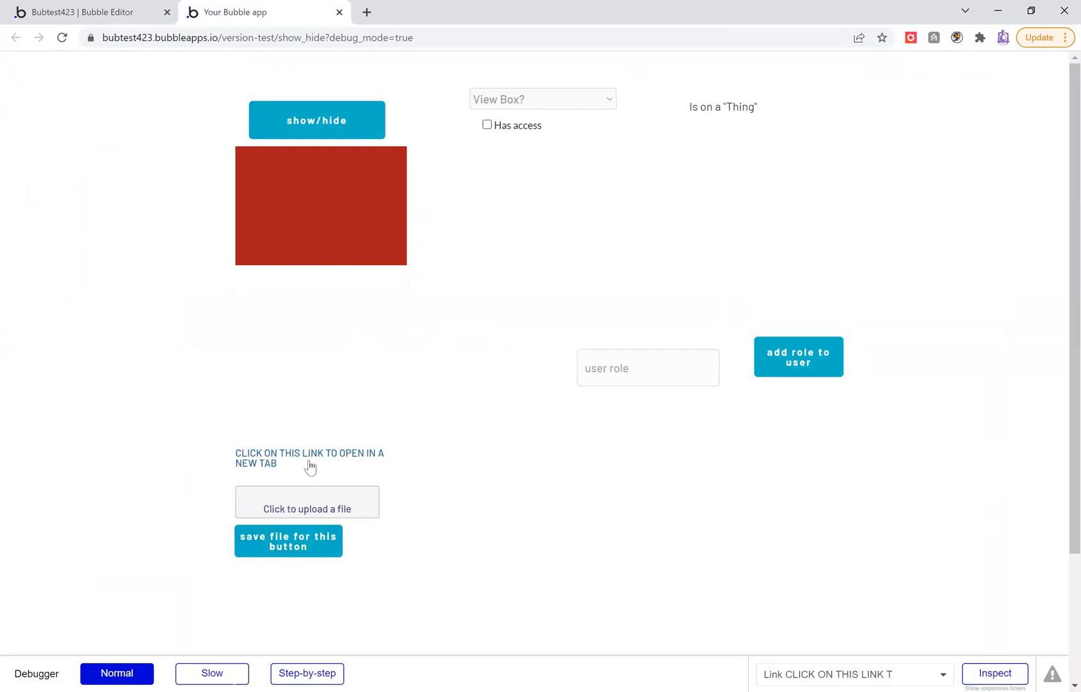
{"action": "left_click", "coordinate": [309, 457]}
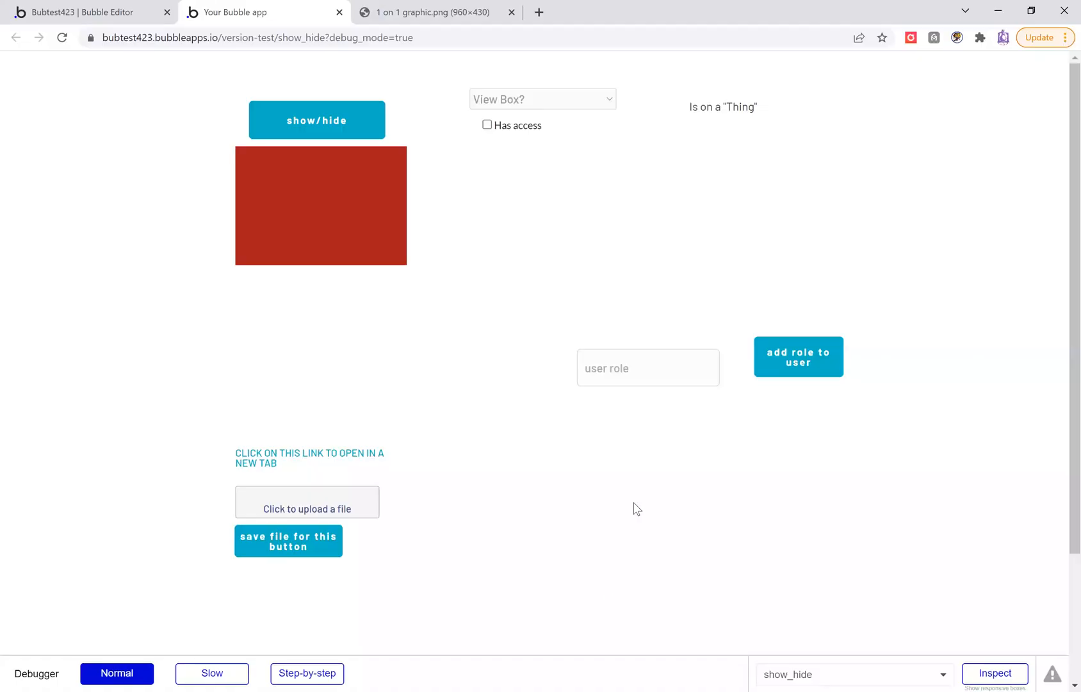
{"action": "mouse_move", "coordinate": [975, 448]}
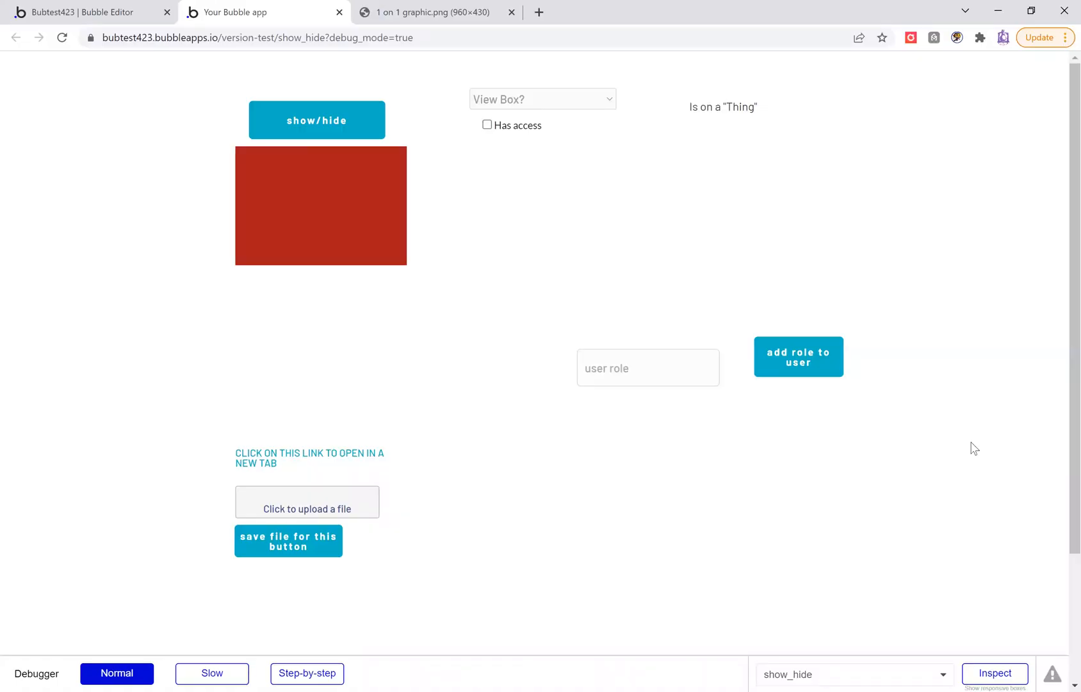
{"action": "mouse_move", "coordinate": [744, 452]}
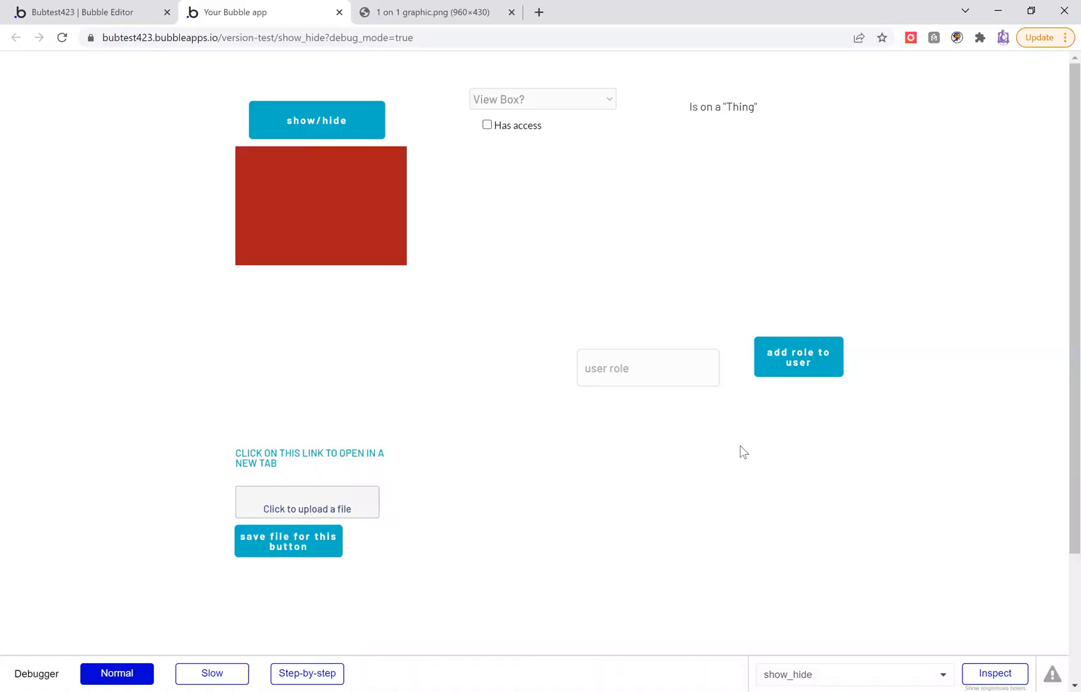
{"action": "mouse_move", "coordinate": [732, 449]}
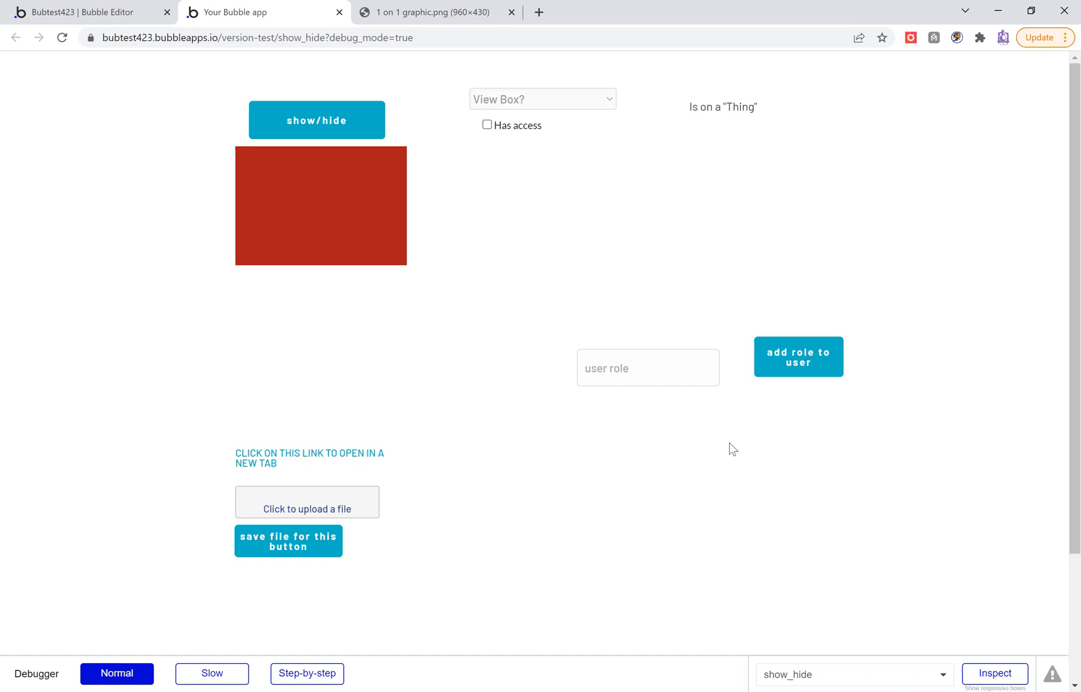
{"action": "mouse_move", "coordinate": [861, 636]}
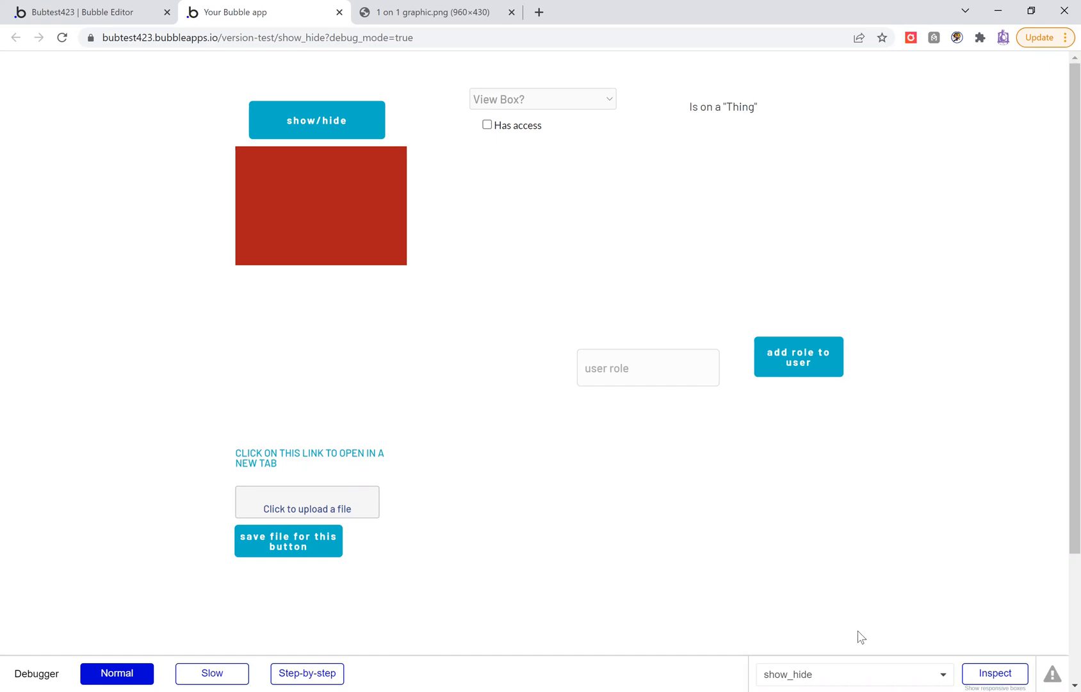
{"action": "mouse_move", "coordinate": [95, 420]}
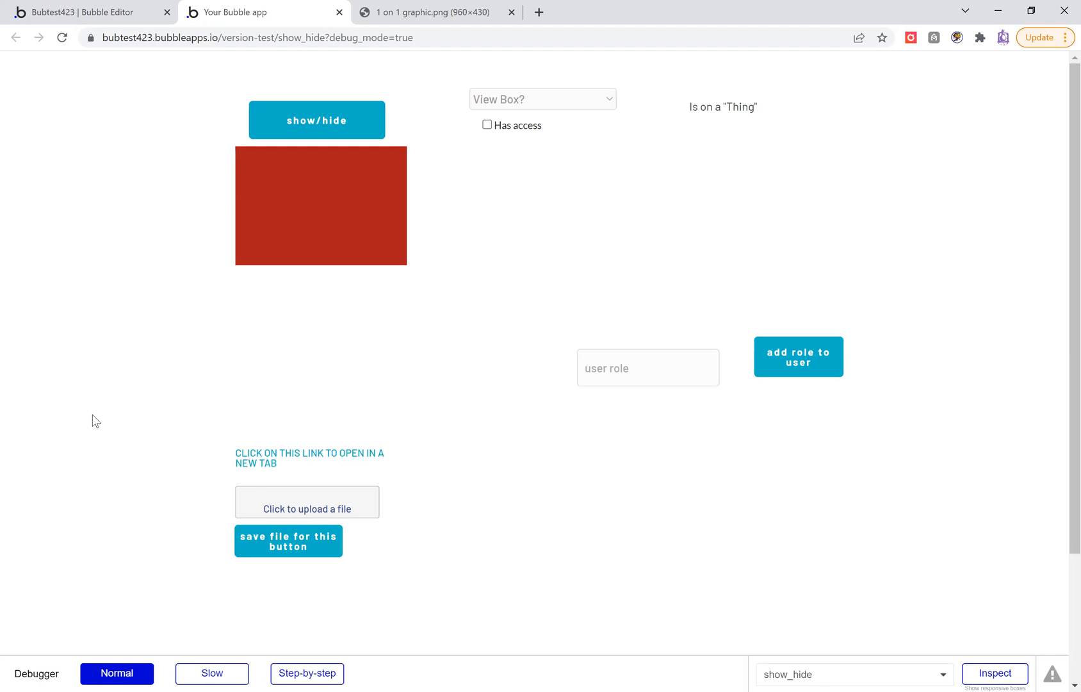
{"action": "mouse_move", "coordinate": [529, 675]}
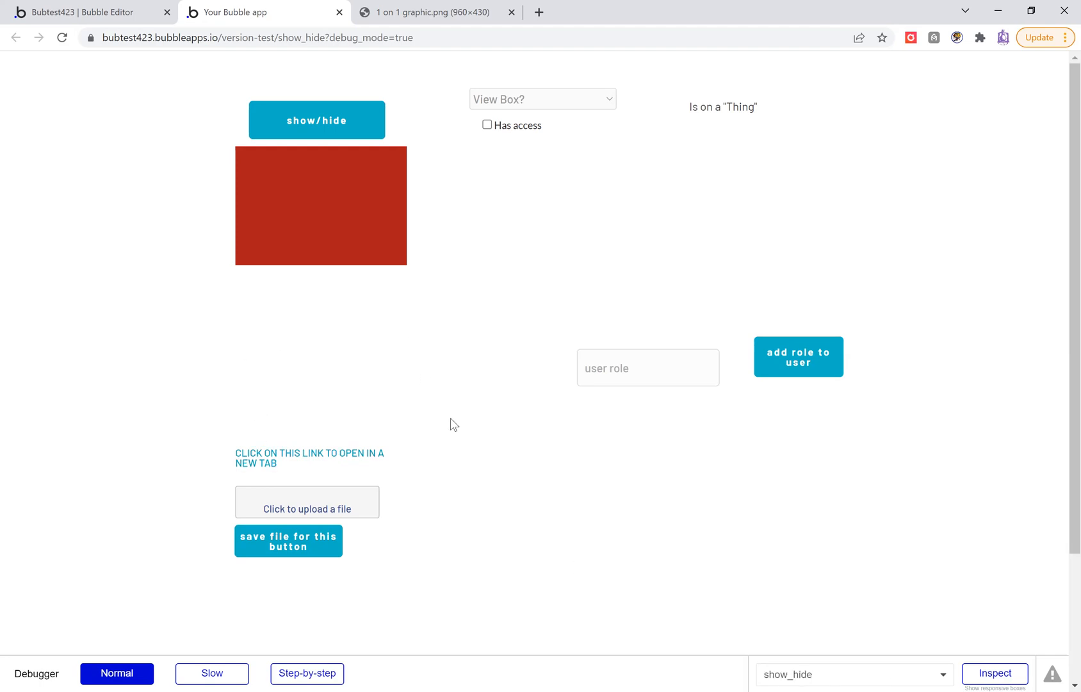
{"action": "mouse_move", "coordinate": [560, 506]}
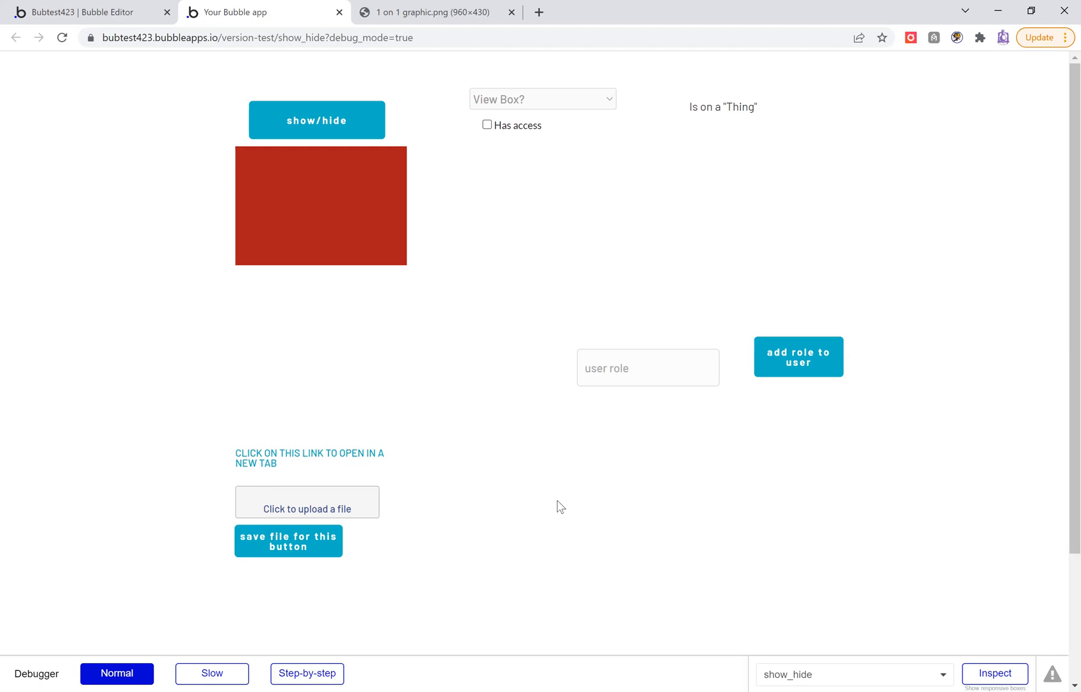